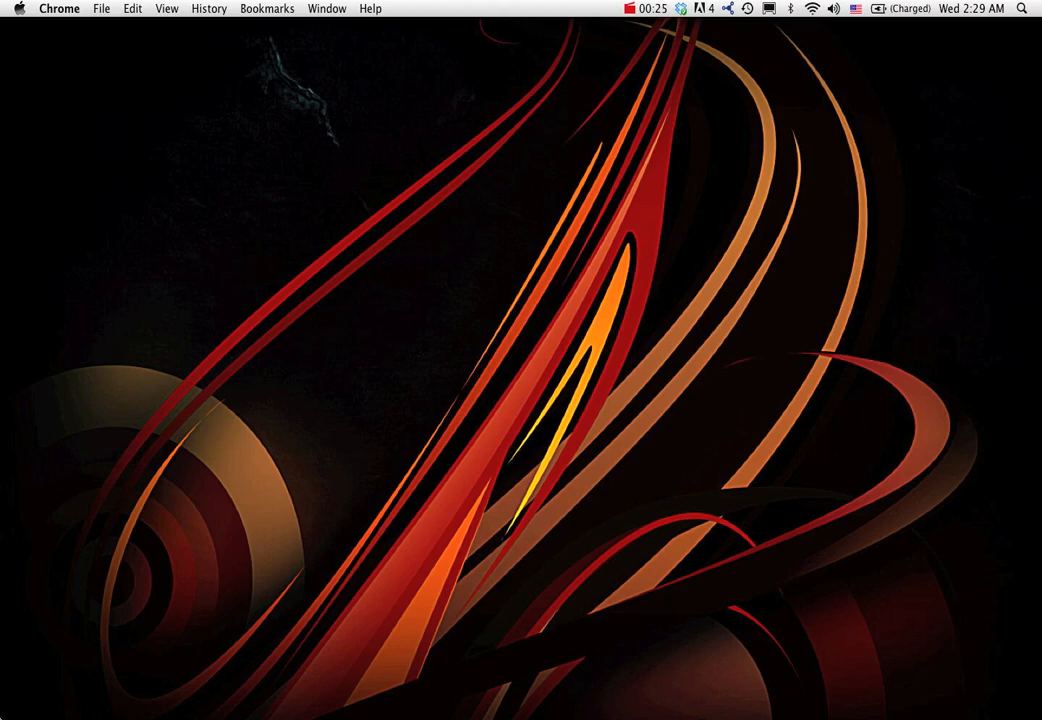
Switch from the desktop to Digital Performer's mixing board
key(cmd+tab)
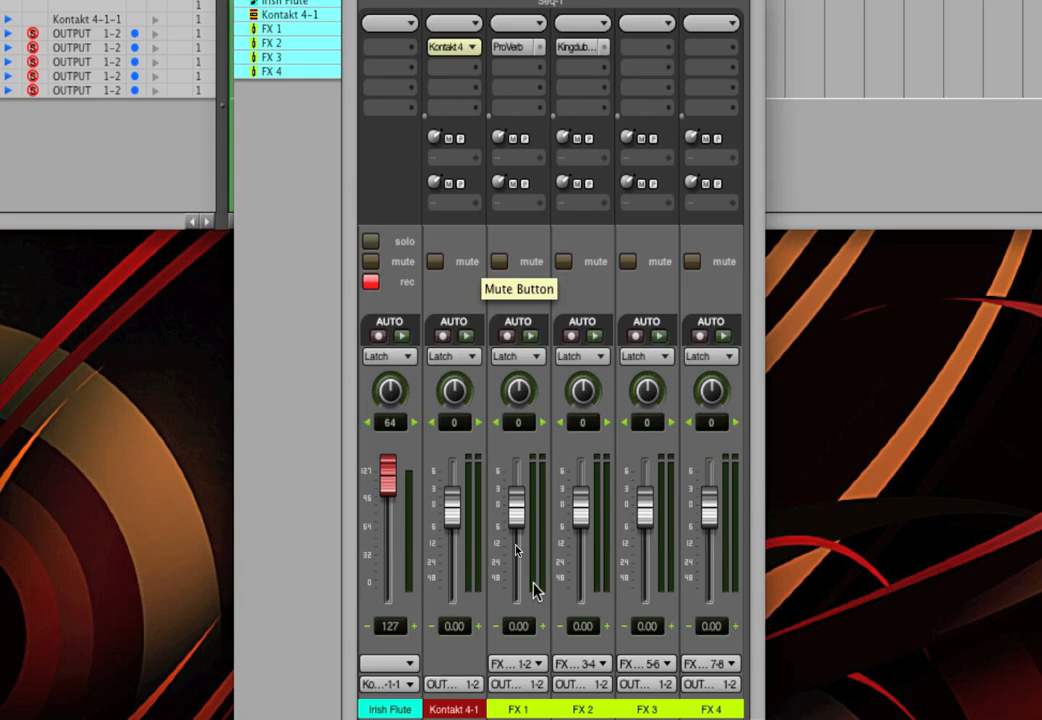
mouse_move(528, 60)
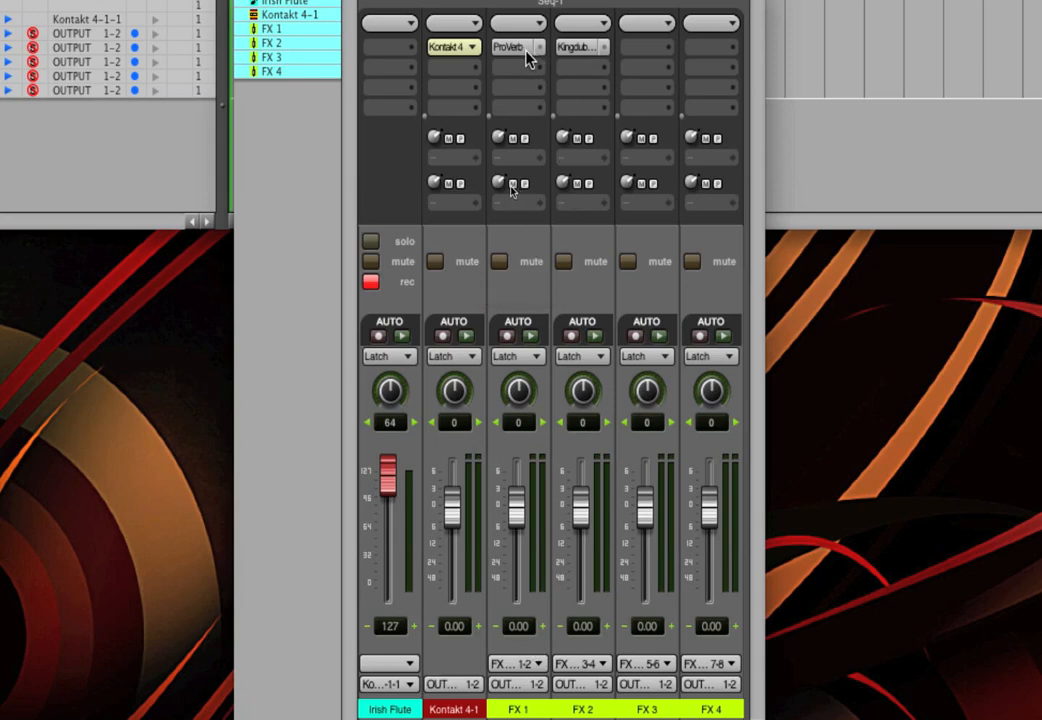
mouse_move(518, 48)
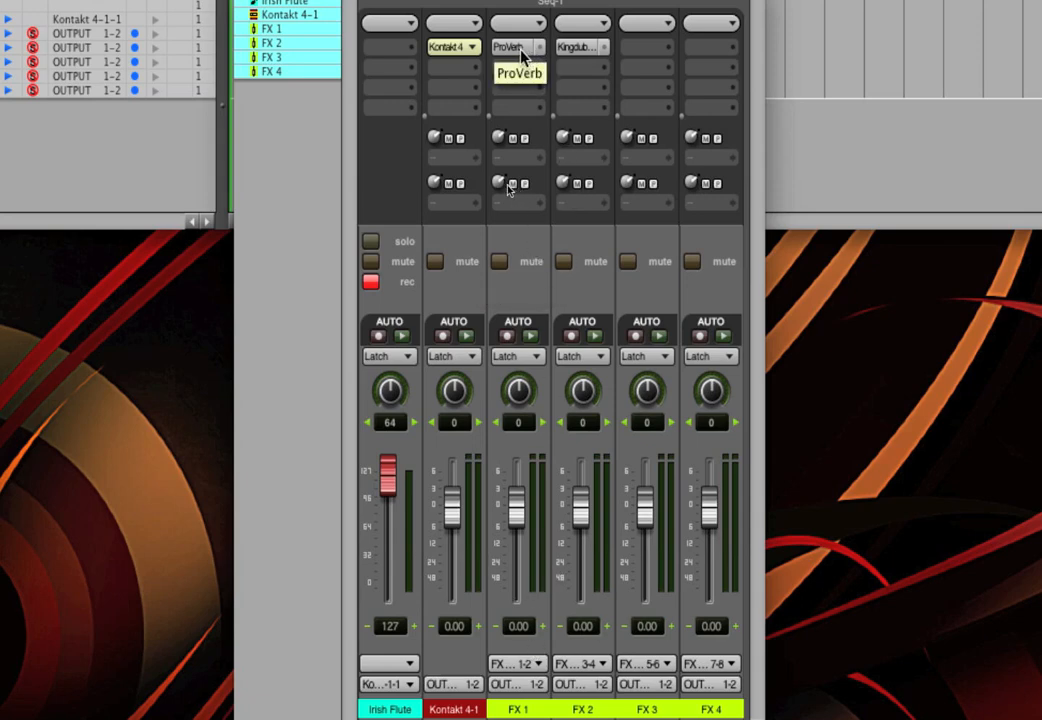
mouse_move(576, 48)
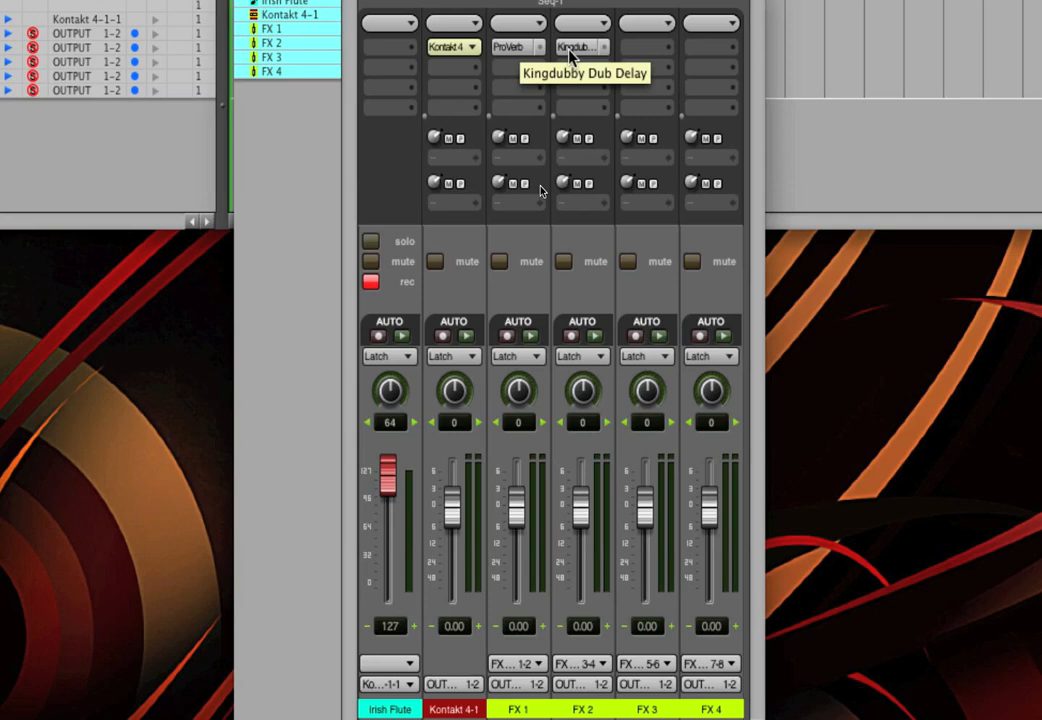
mouse_move(536, 184)
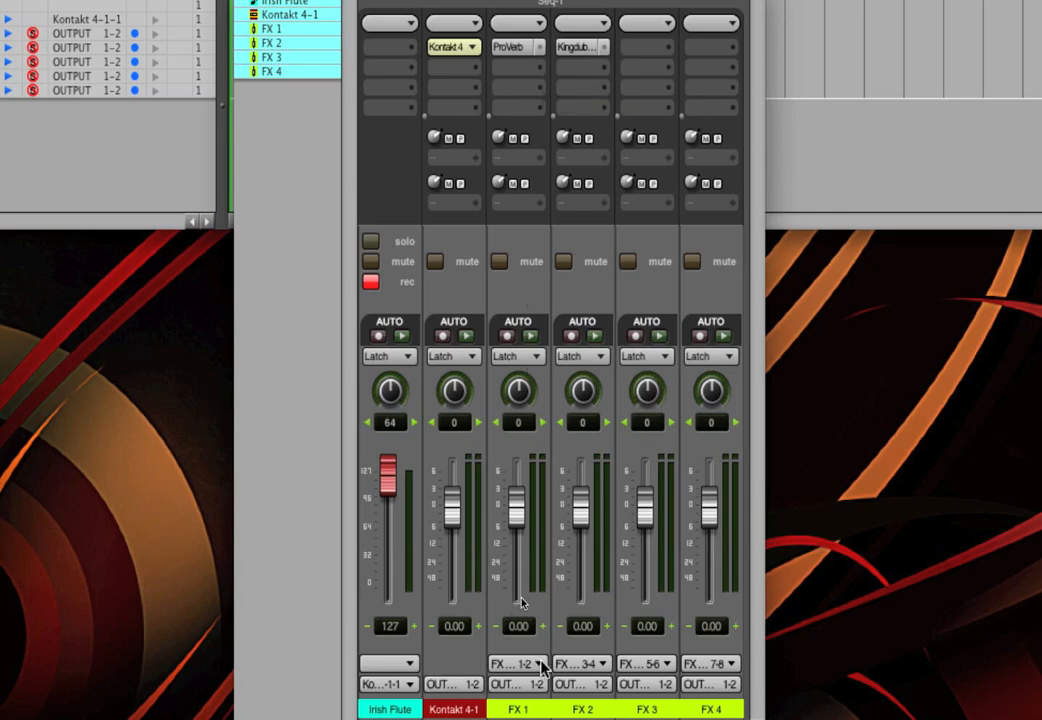
click(516, 664)
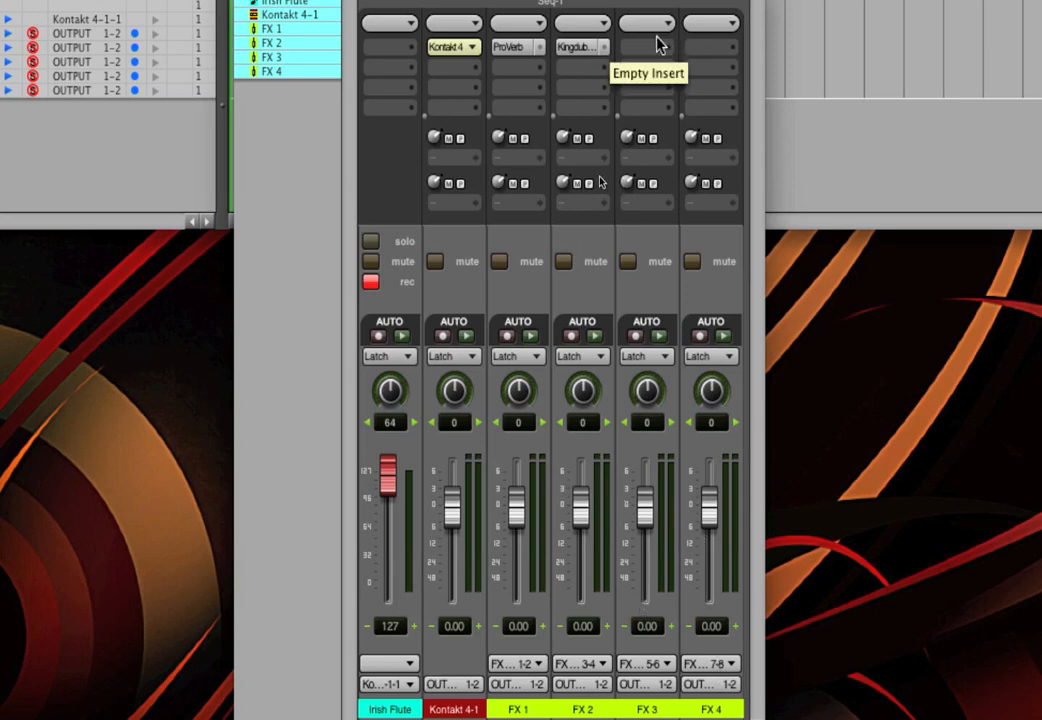
mouse_move(464, 236)
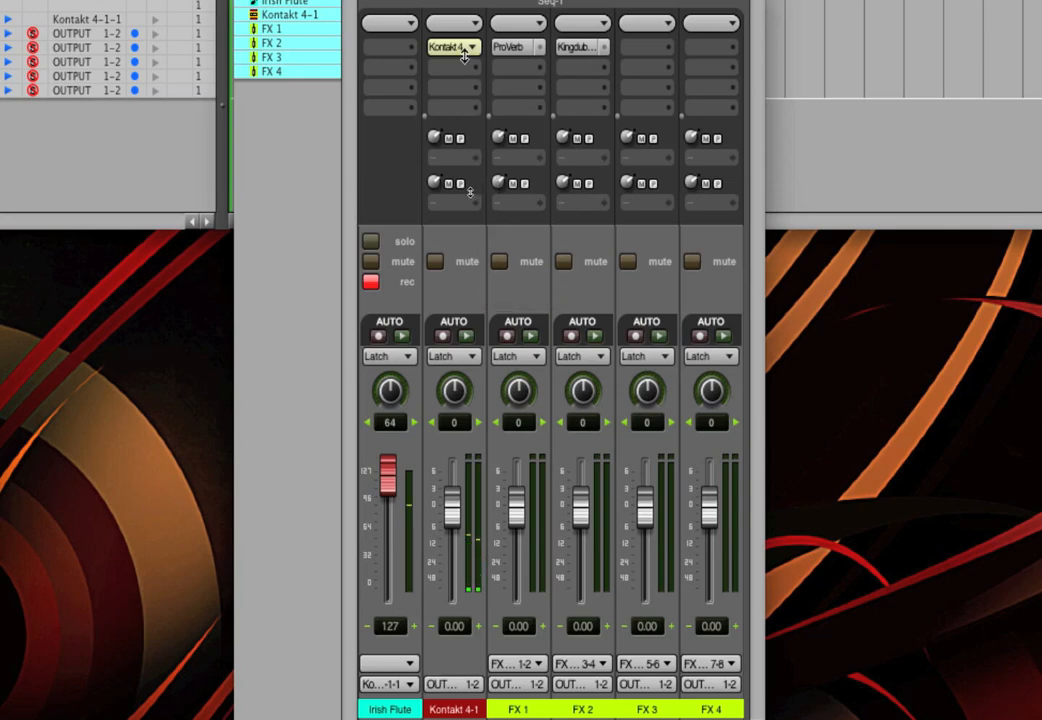
click(452, 138)
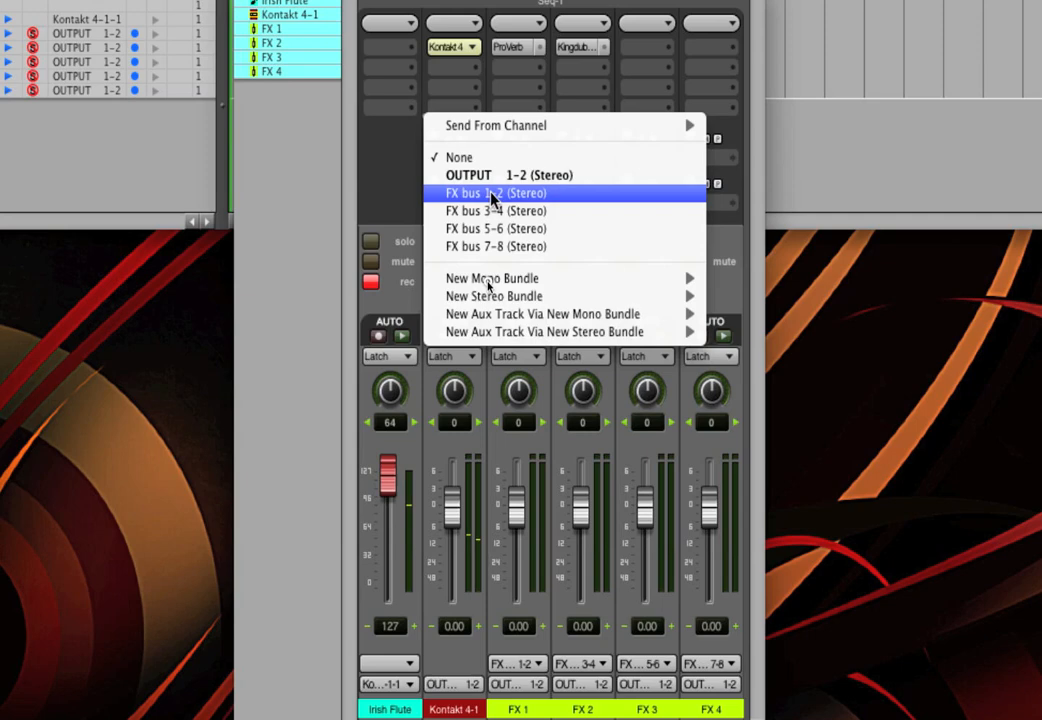
click(496, 192)
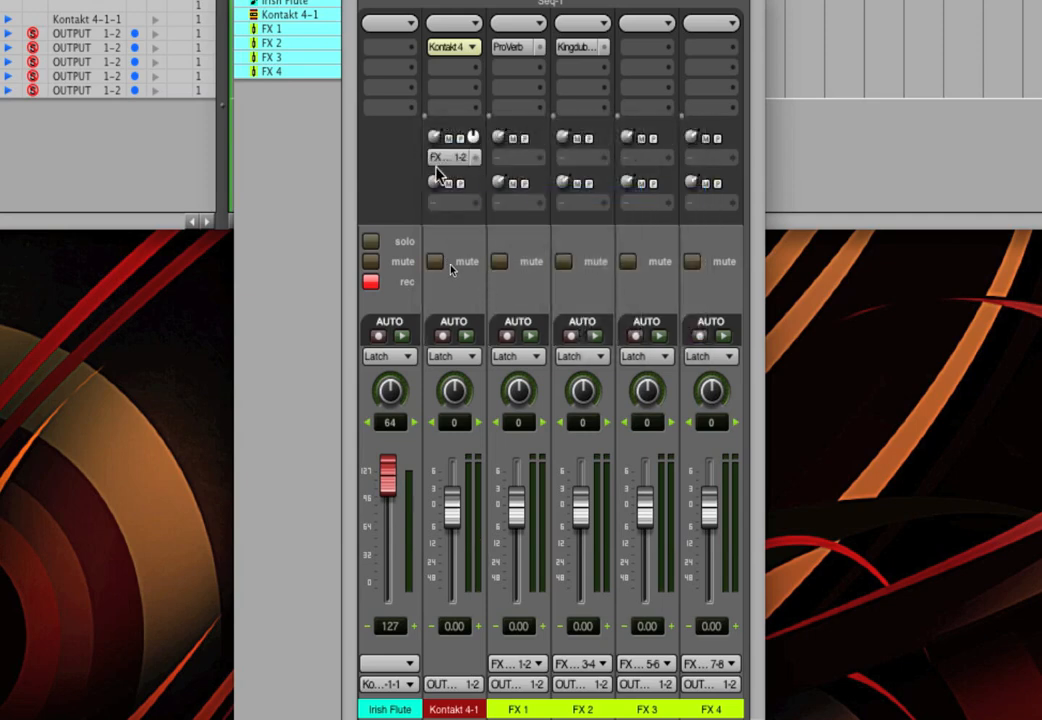
mouse_move(452, 156)
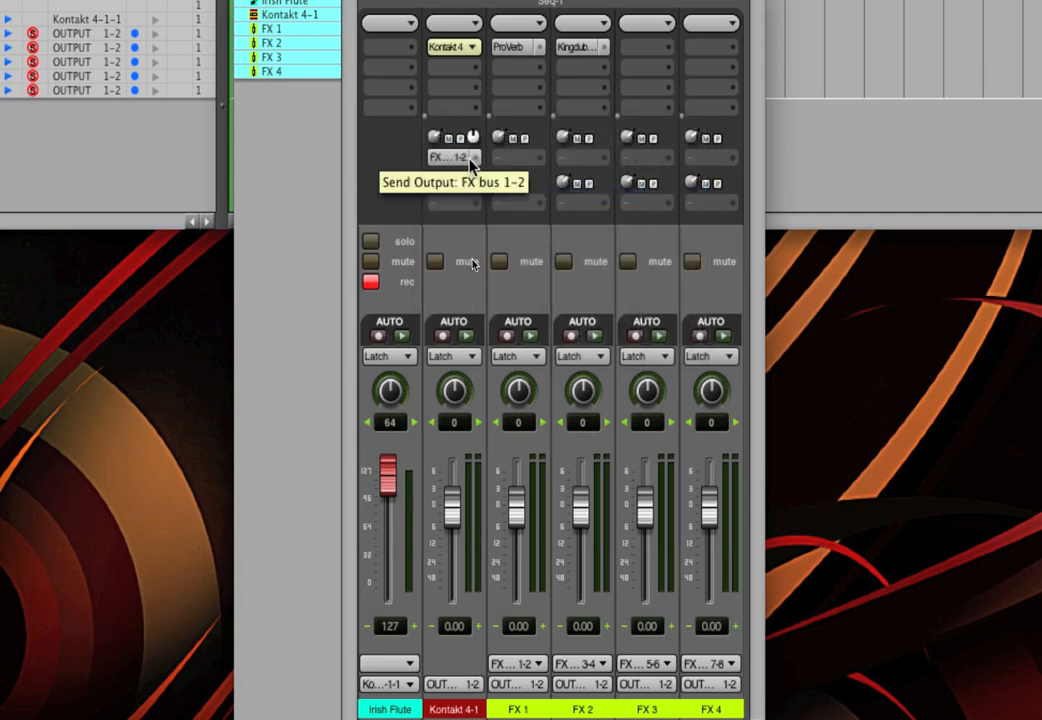
mouse_move(518, 390)
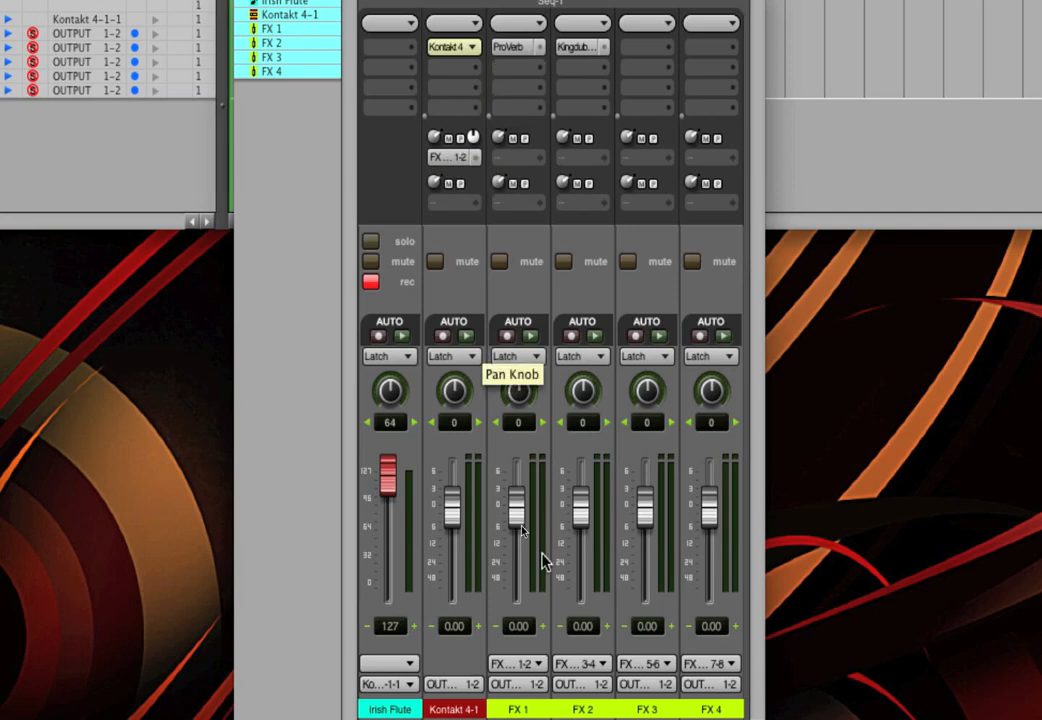
mouse_move(490, 270)
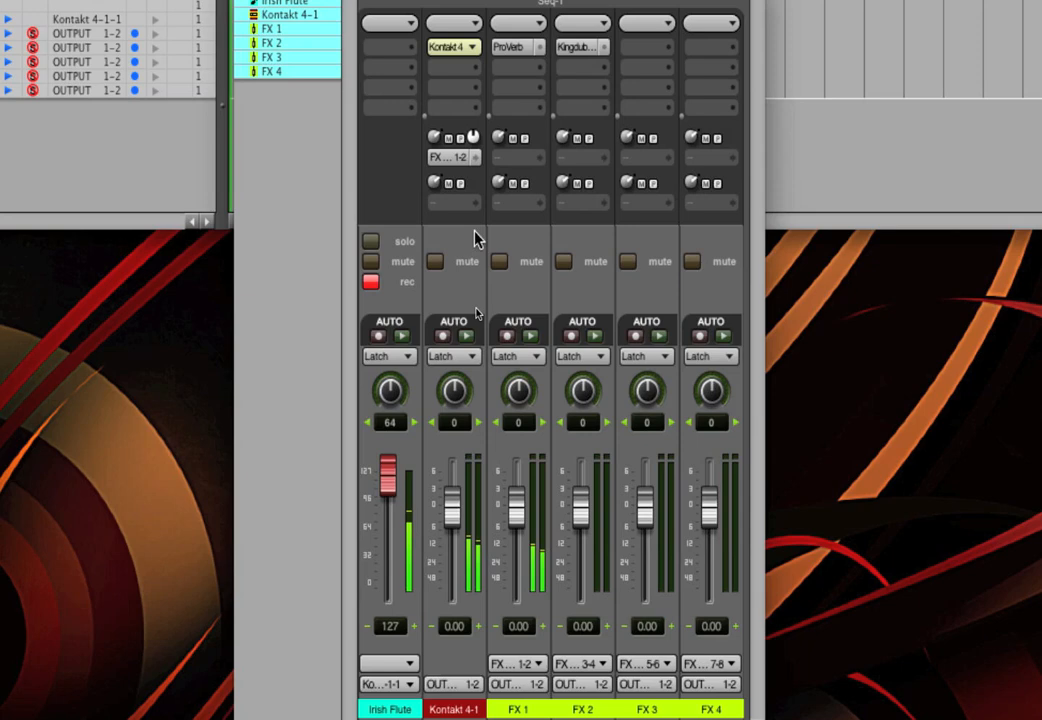
click(448, 156)
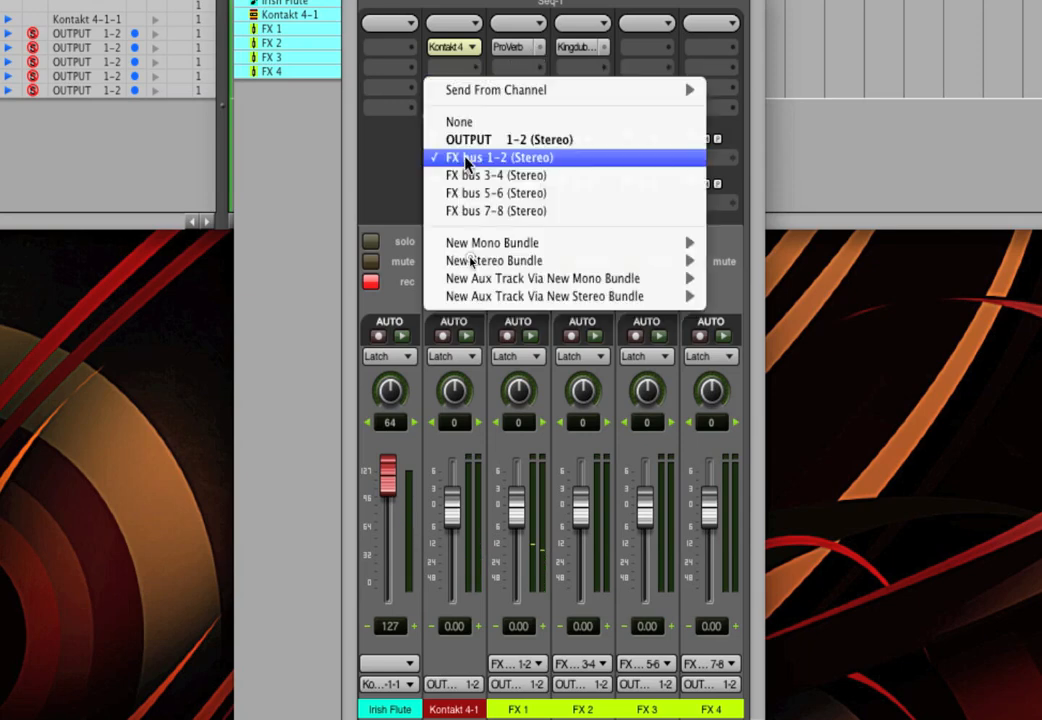
click(494, 176)
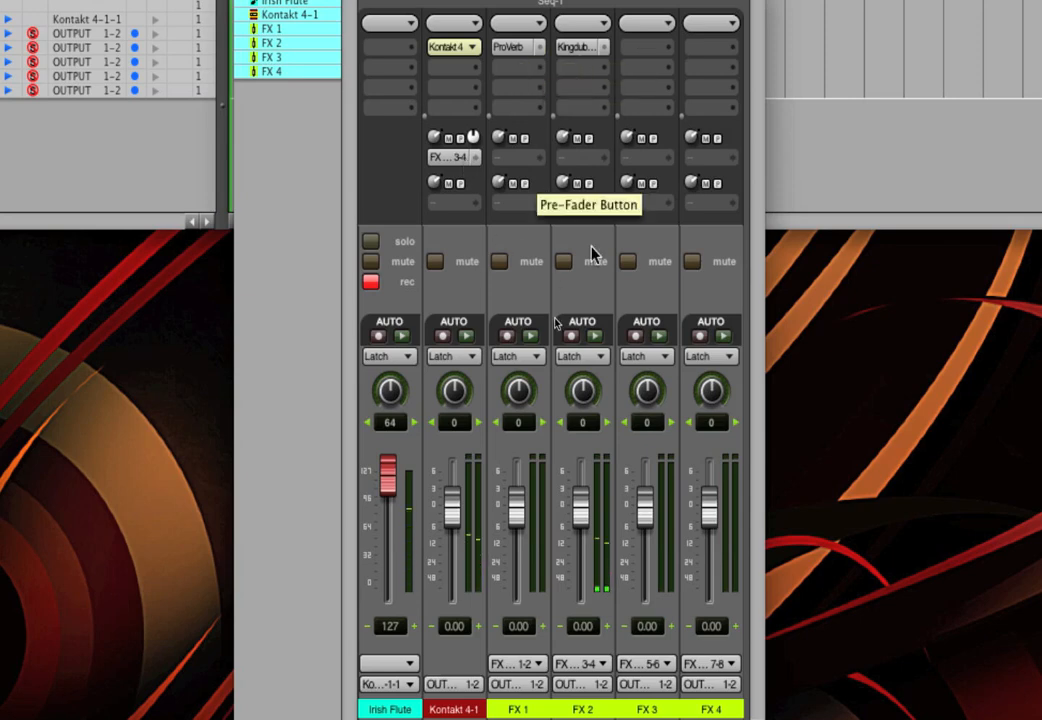
mouse_move(620, 444)
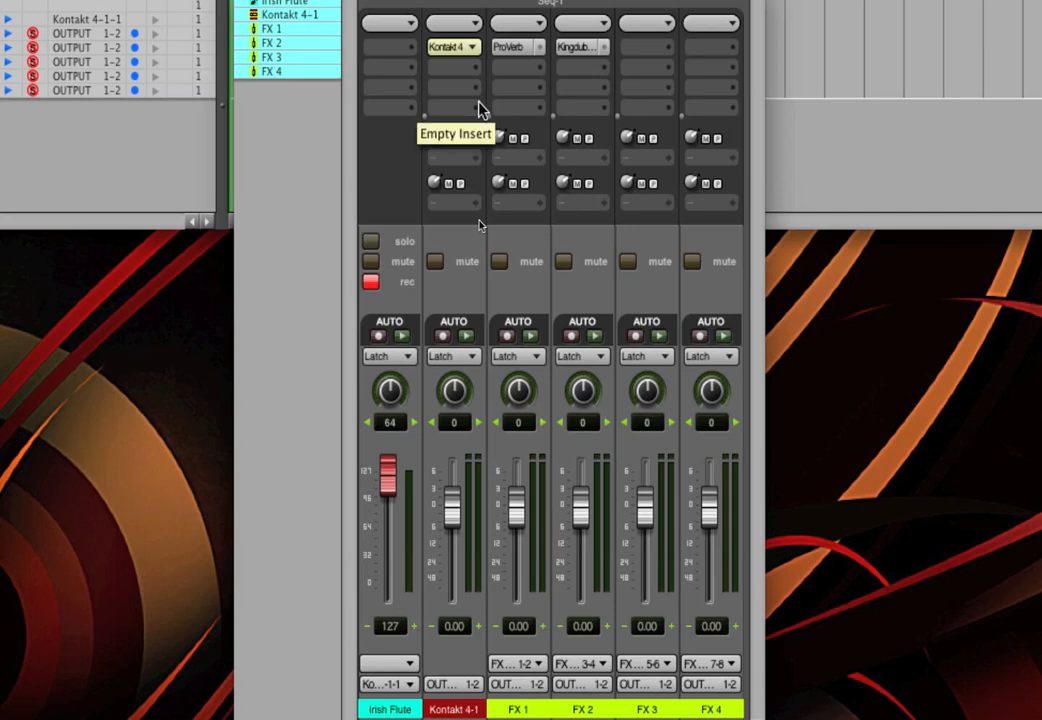
mouse_move(452, 48)
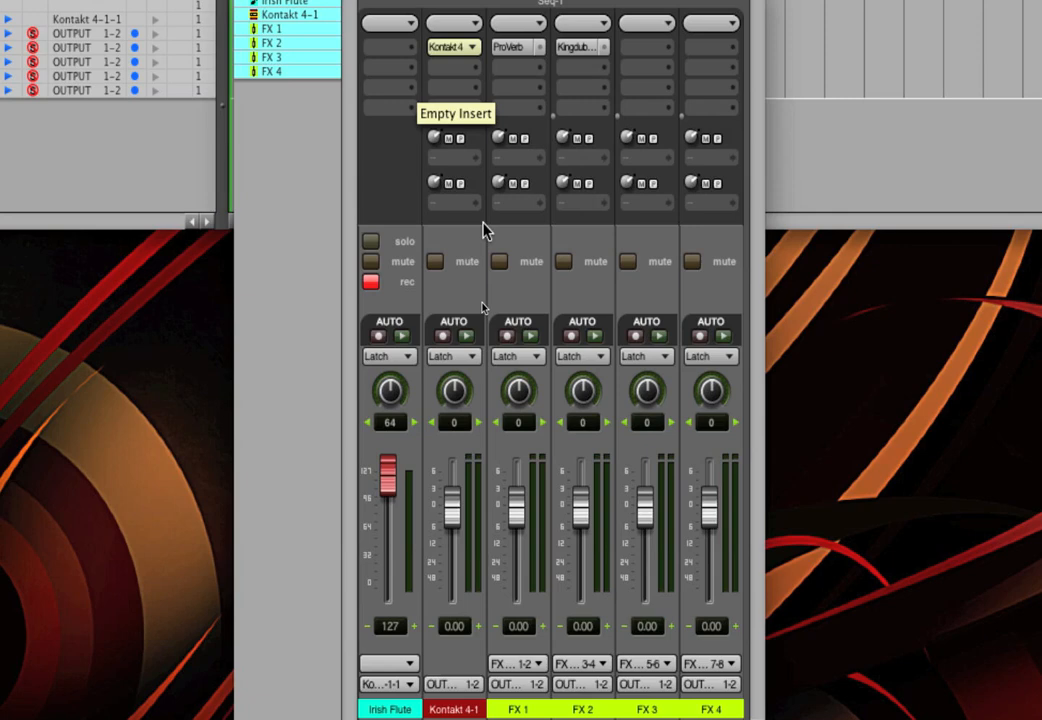
mouse_move(488, 262)
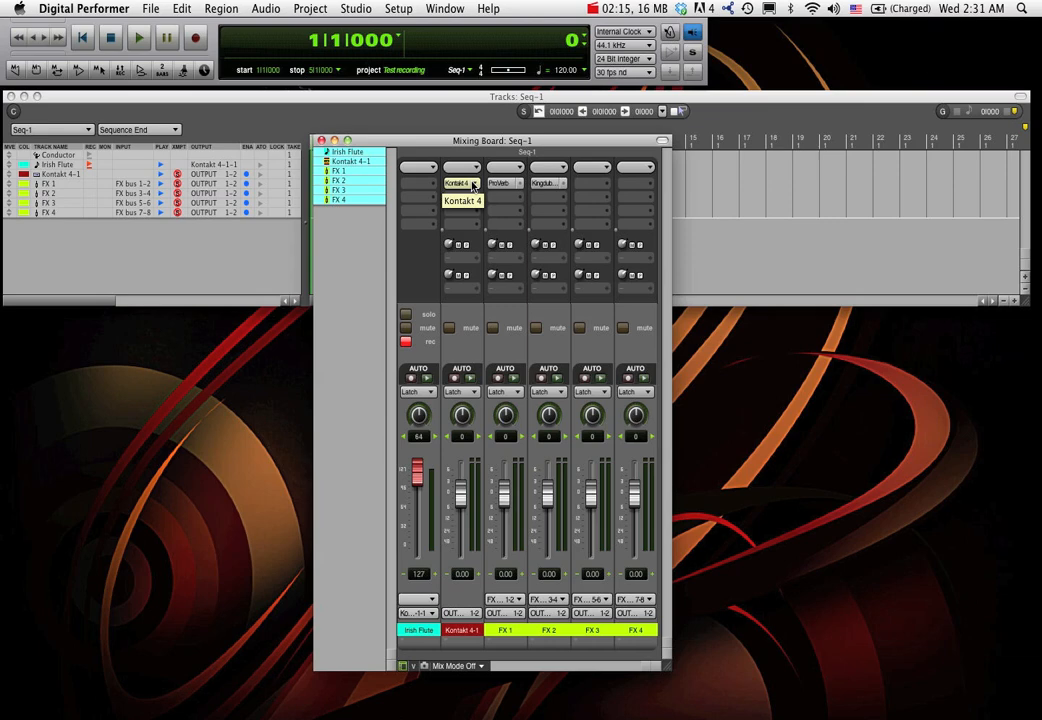
Reveal the Irish Flute's aux sends in Kontakt 4, raise aux 1, and show the Outputs panel
click(460, 184)
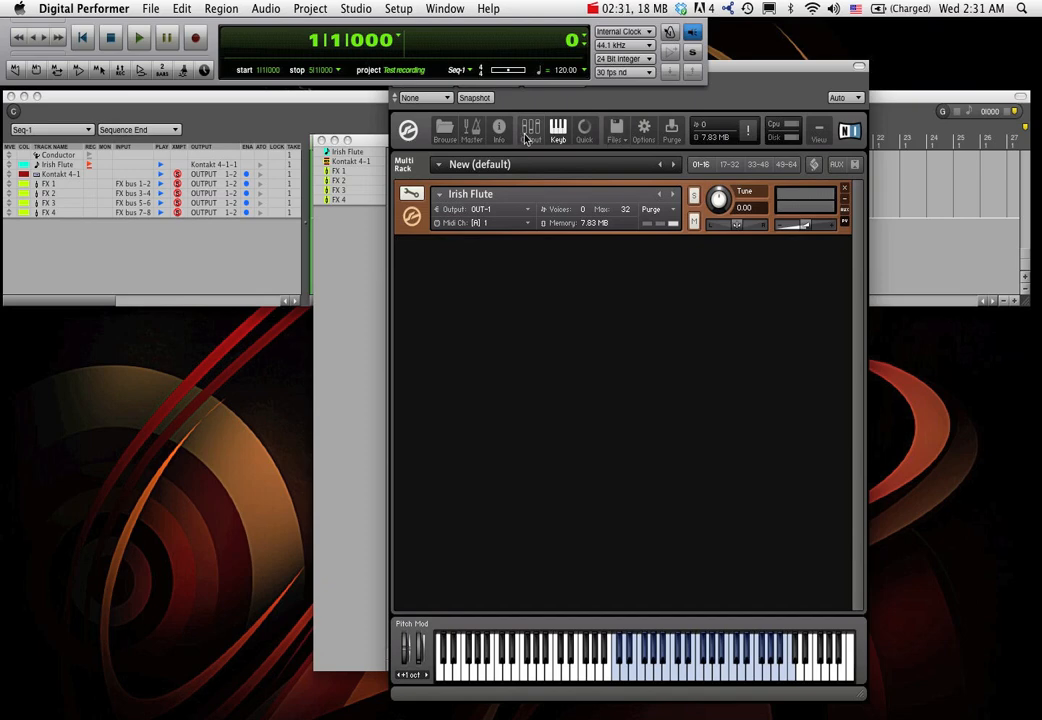
click(840, 164)
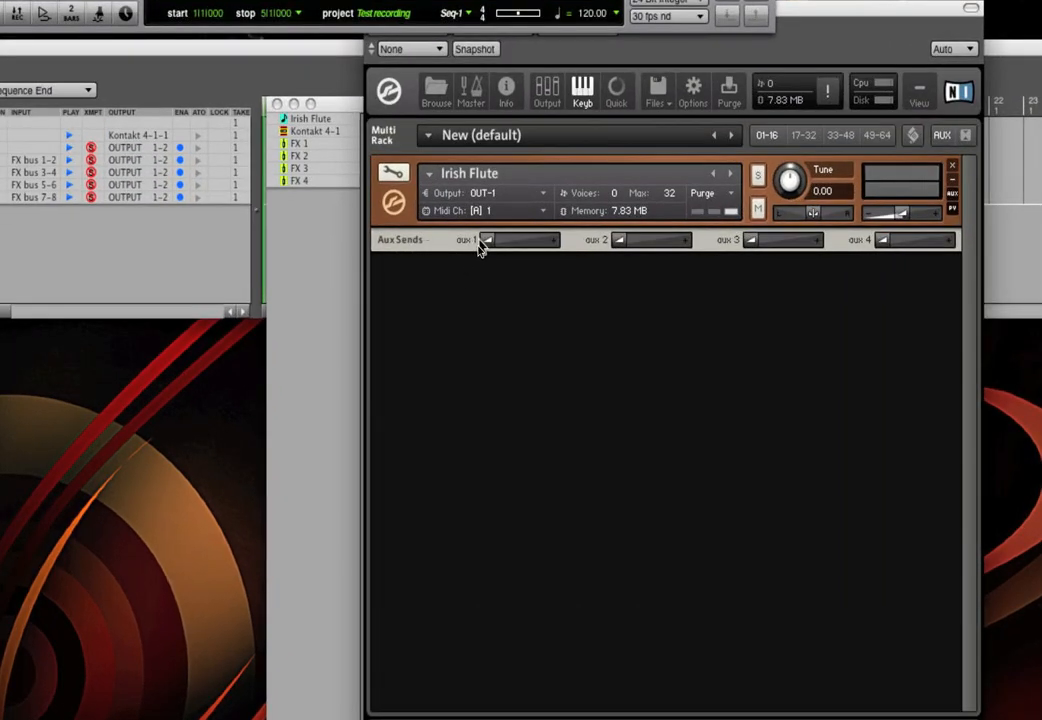
drag(488, 240, 528, 240)
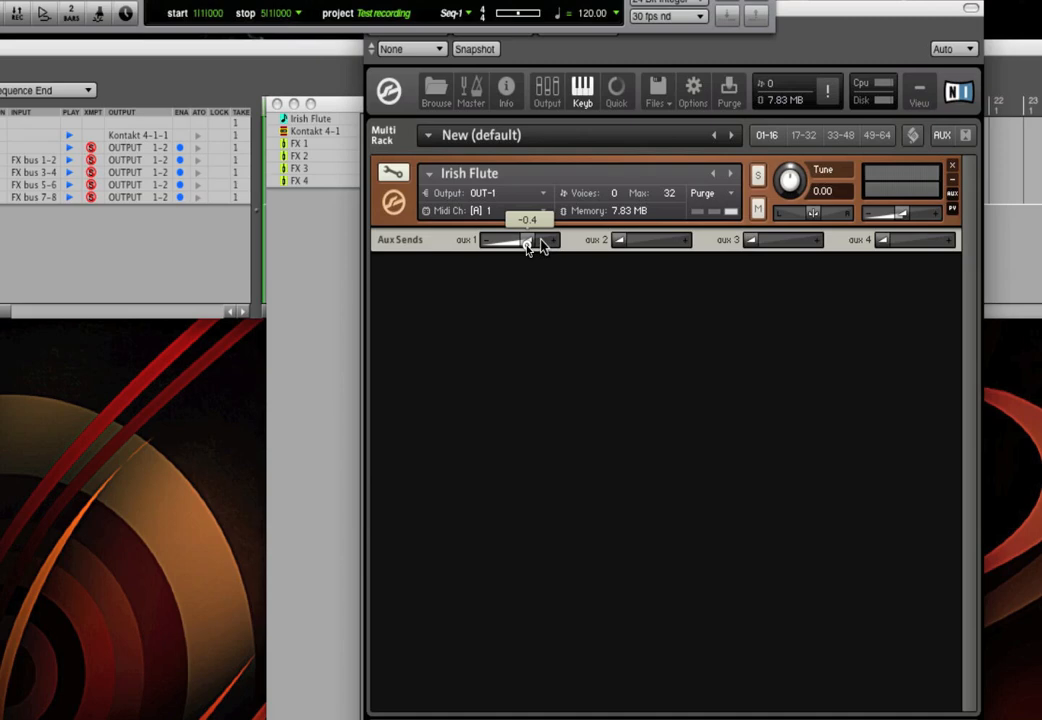
click(546, 90)
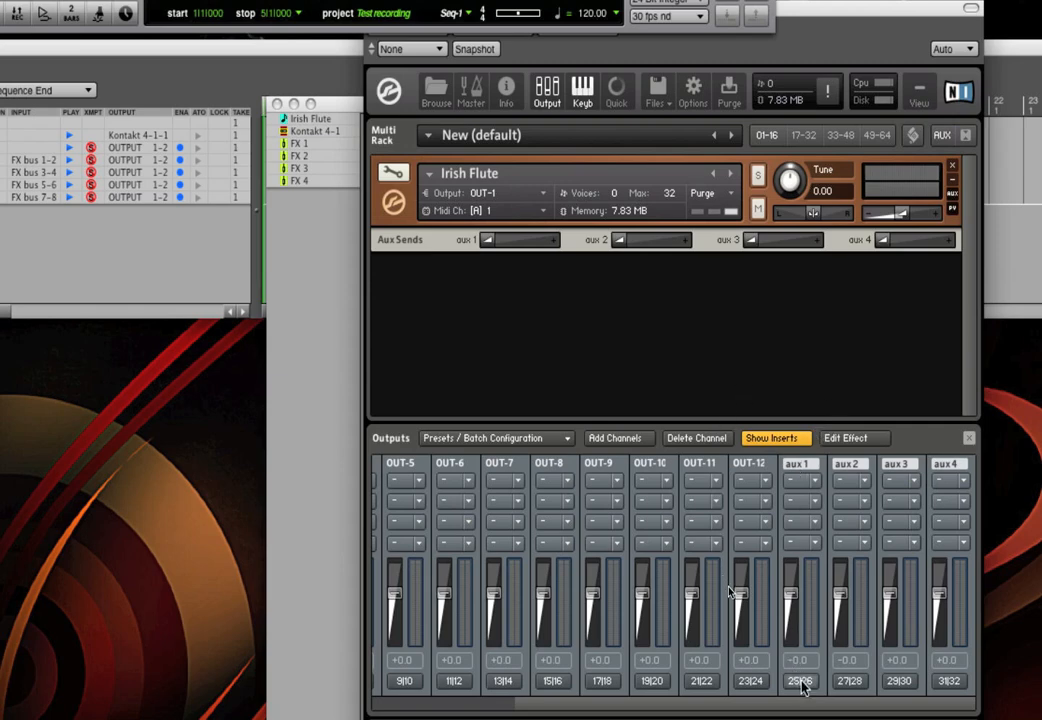
scroll(left, 3)
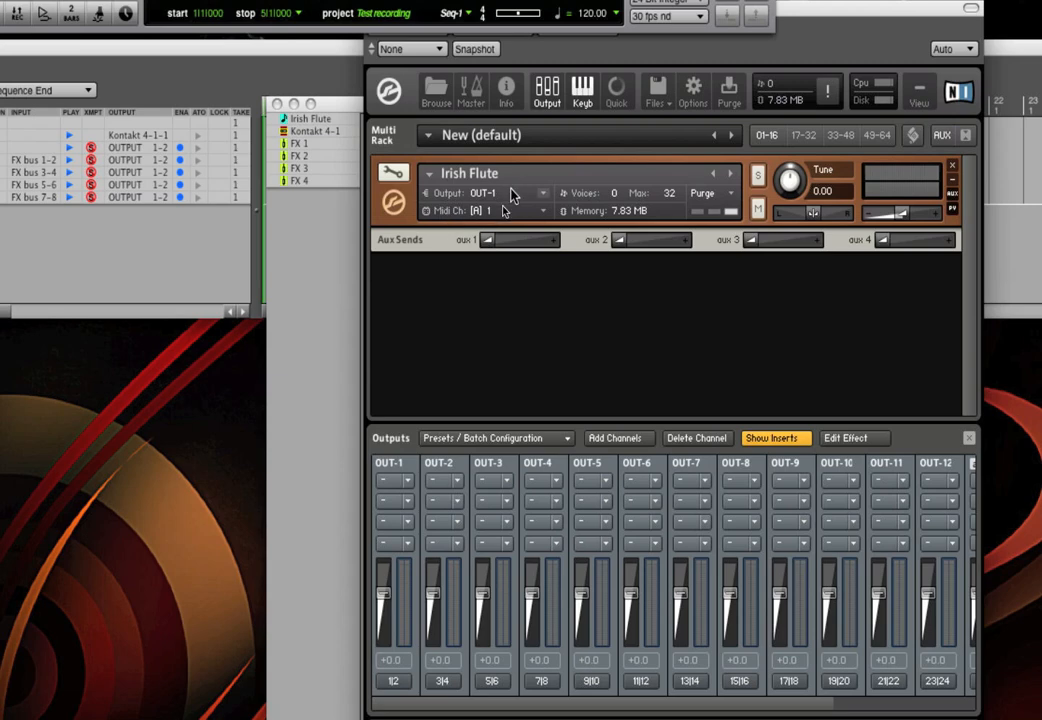
mouse_move(490, 216)
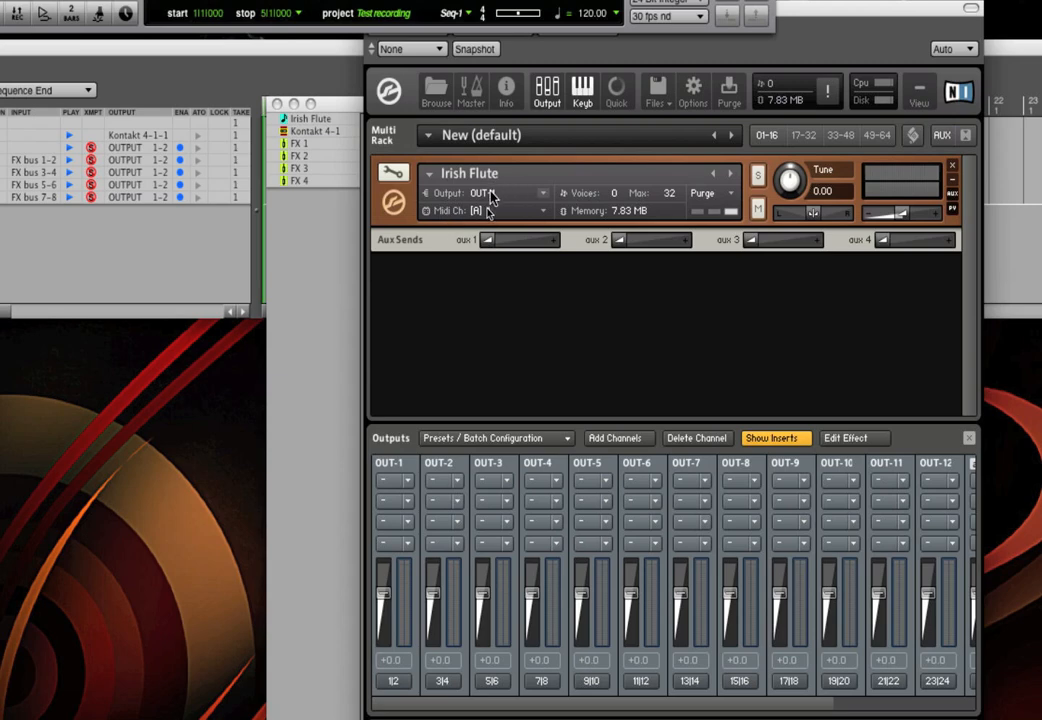
click(510, 192)
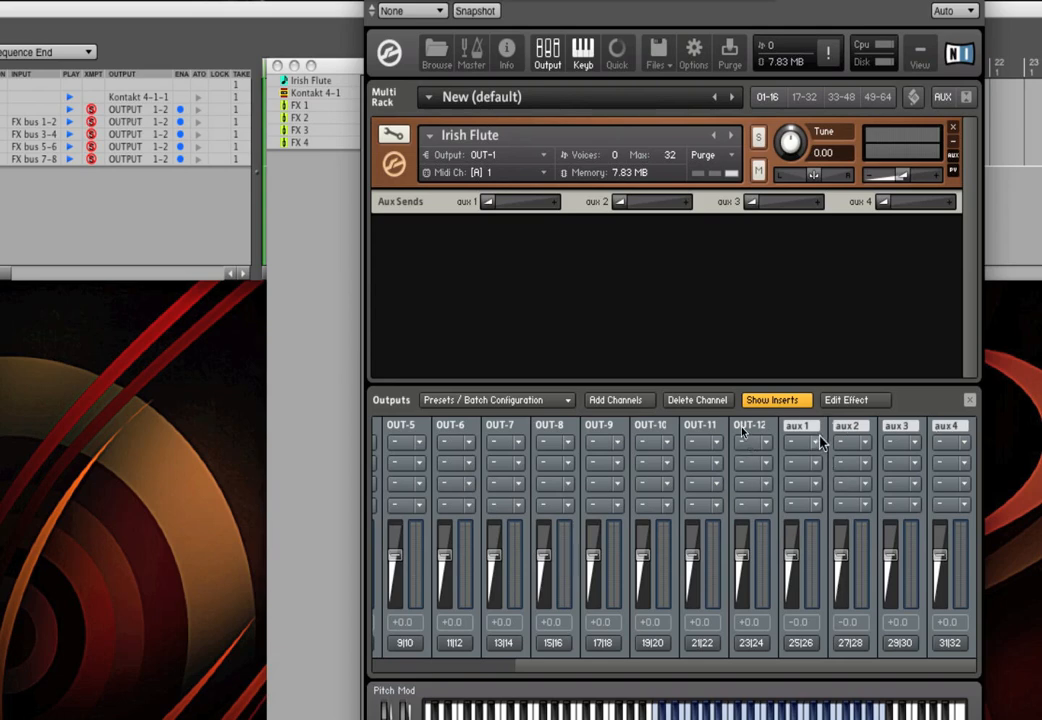
mouse_move(812, 432)
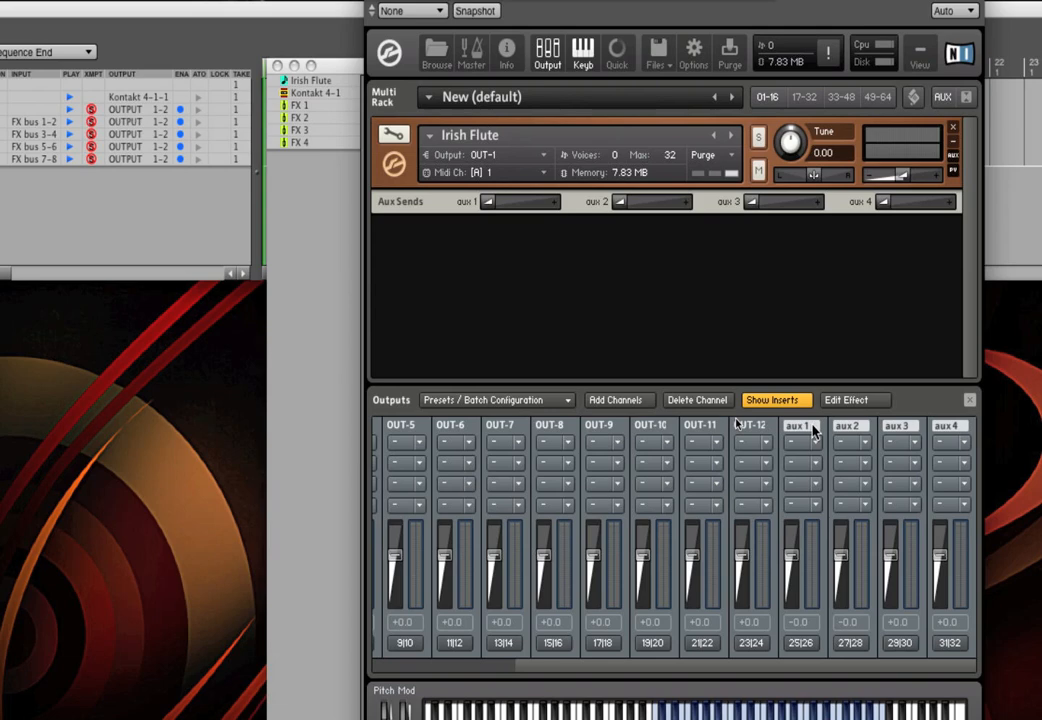
mouse_move(812, 432)
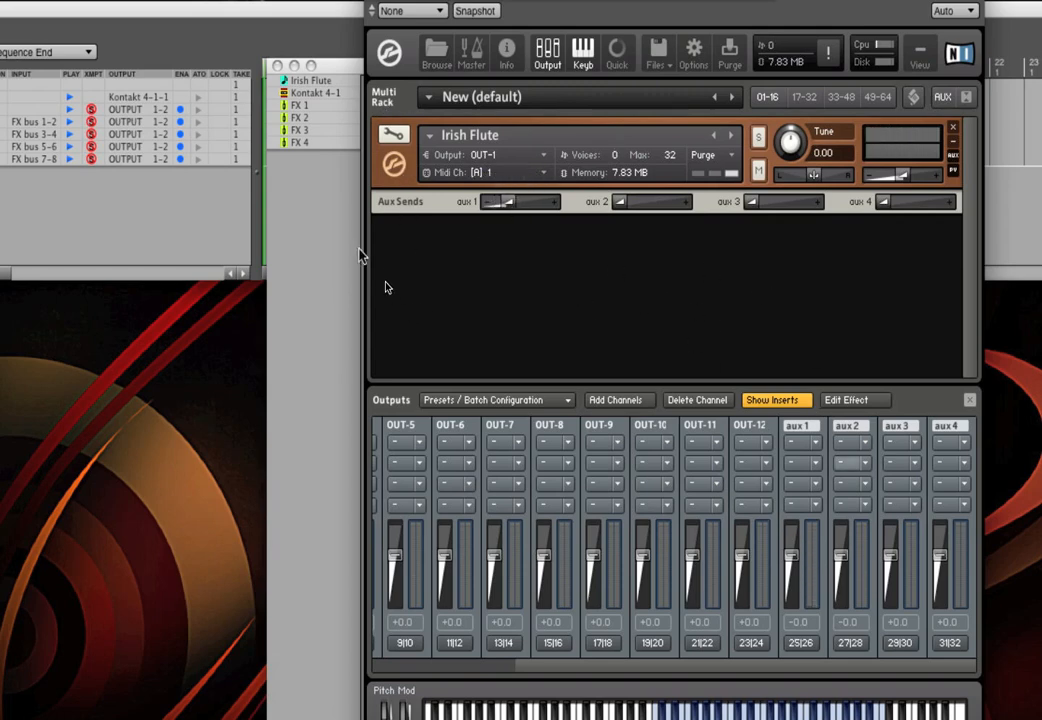
mouse_move(238, 218)
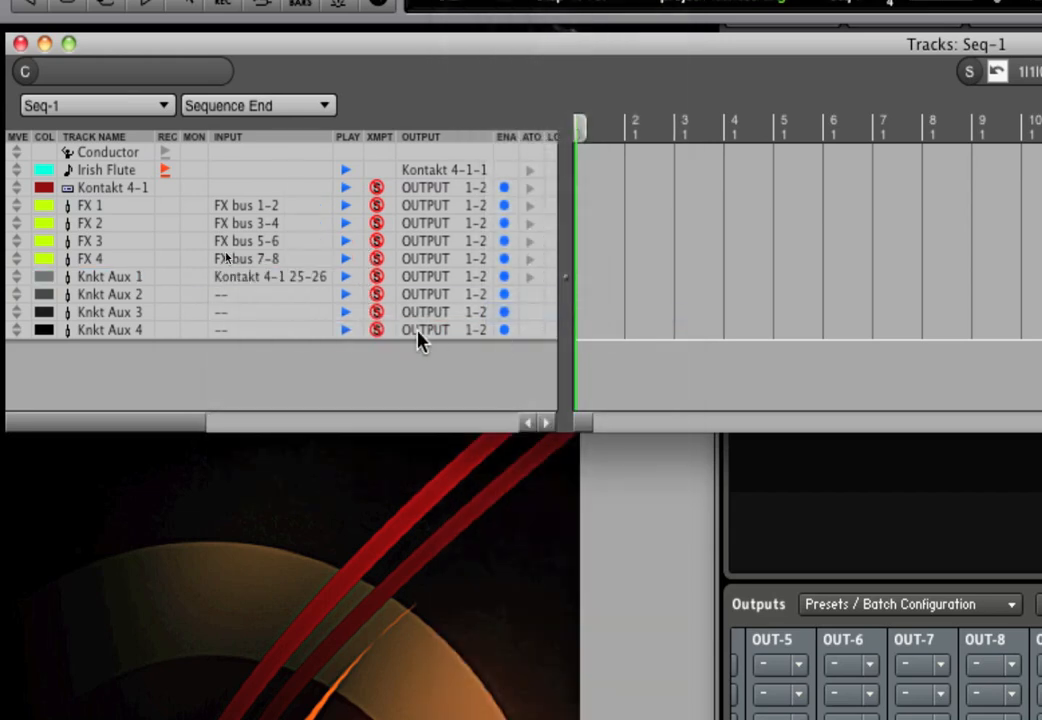
Feed Knkt Aux 2, 3 and 4 from Kontakt 4-1 pairs 27-28, 29-30 and 31-32
click(264, 294)
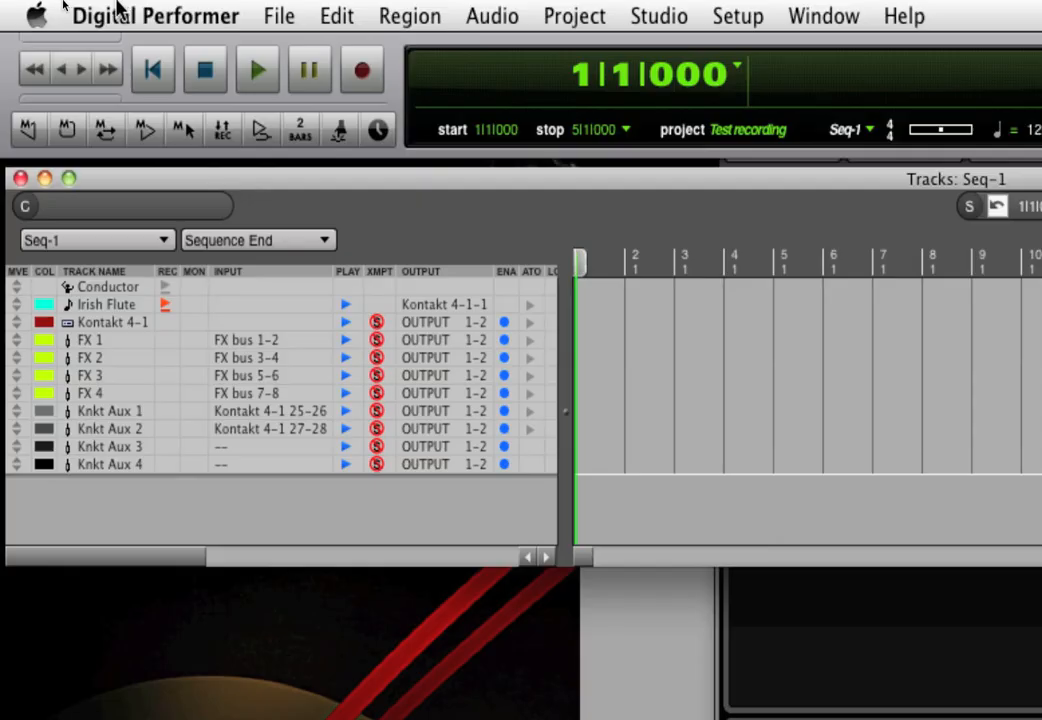
click(260, 446)
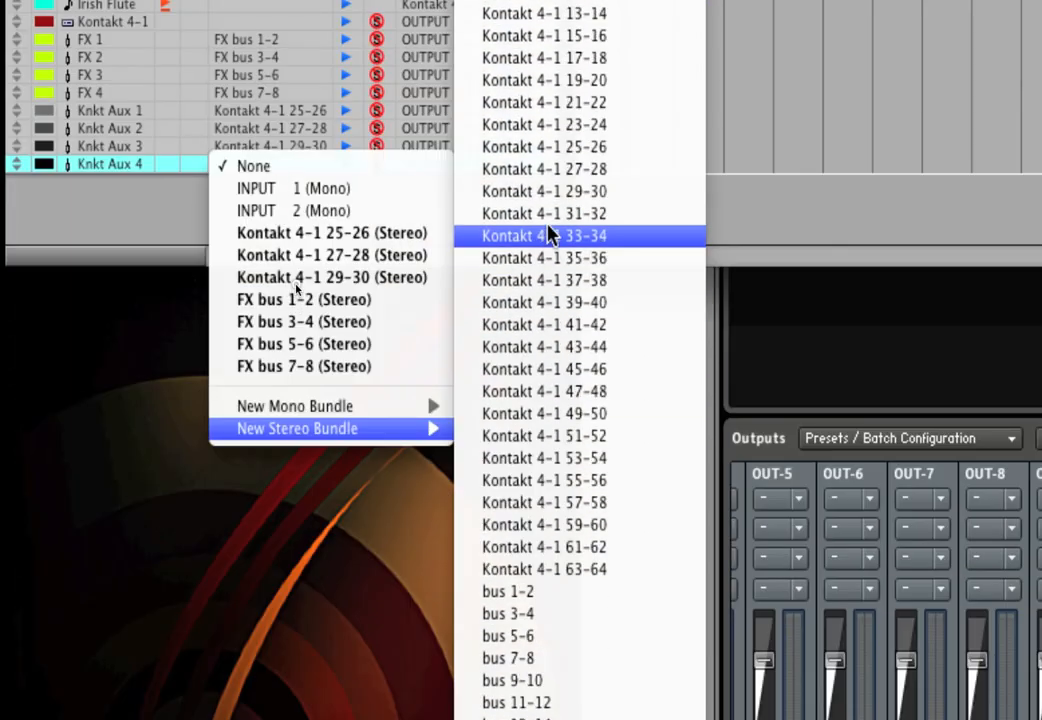
click(544, 236)
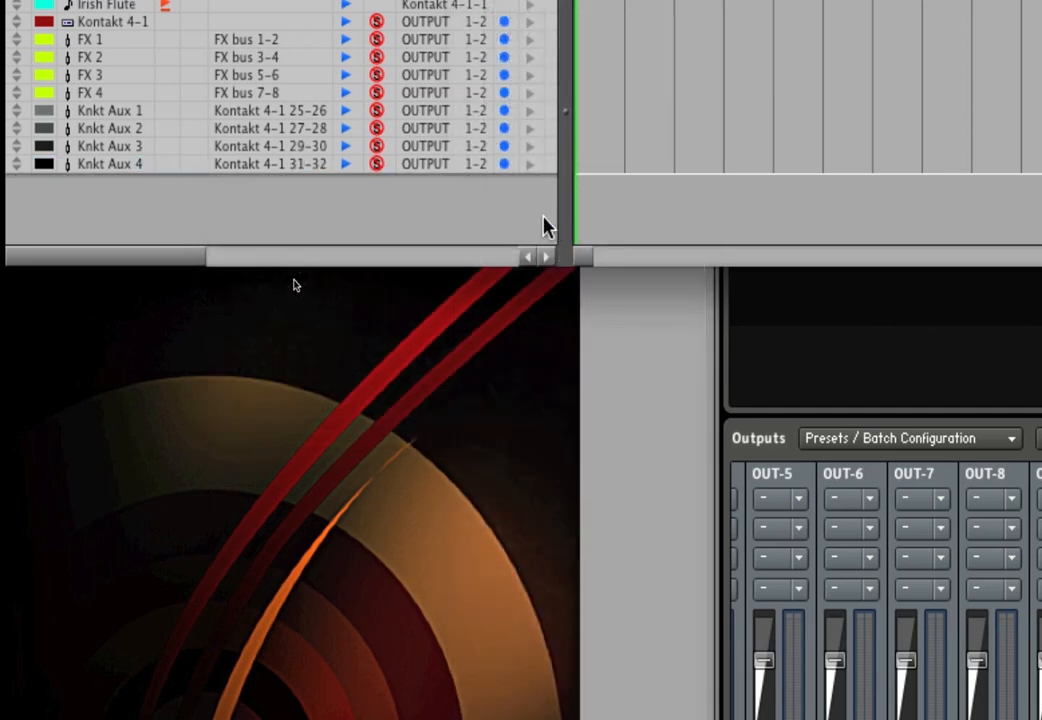
mouse_move(136, 232)
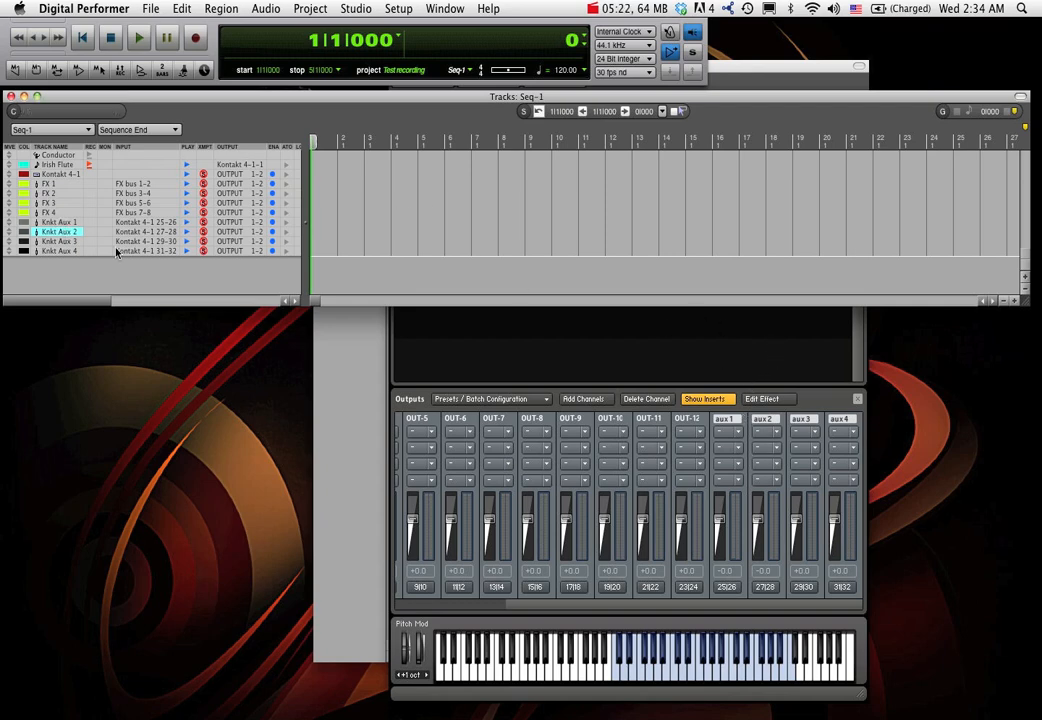
Assign the Knkt Aux outputs to FX buses 1-2, 3-4, 5-6 and 7-8
click(240, 222)
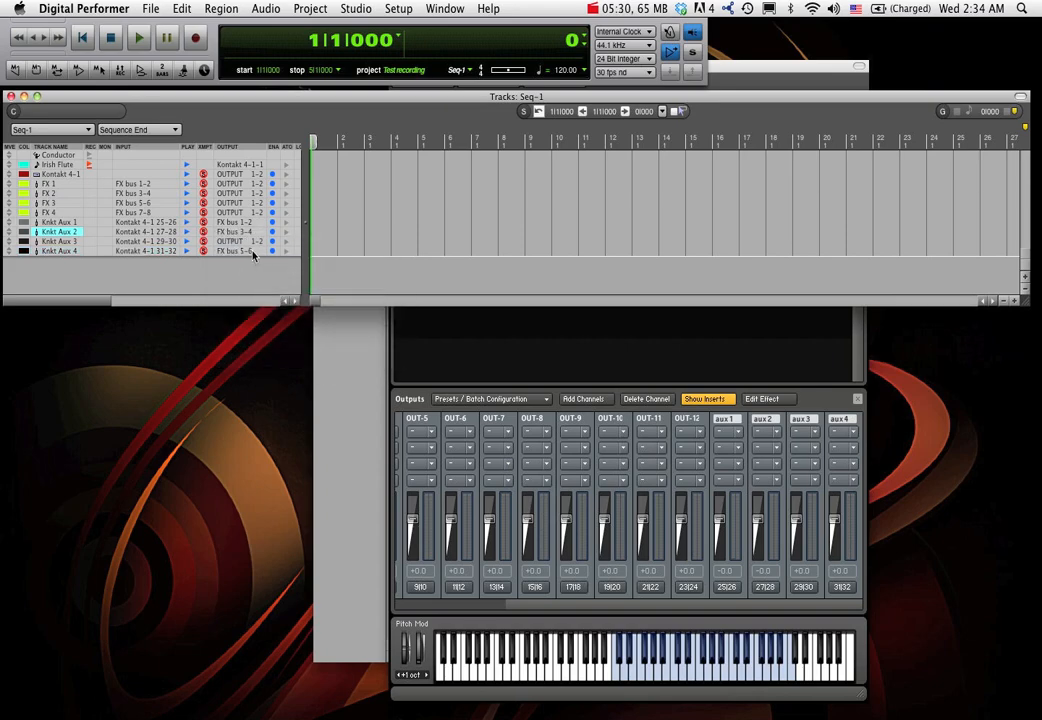
click(240, 240)
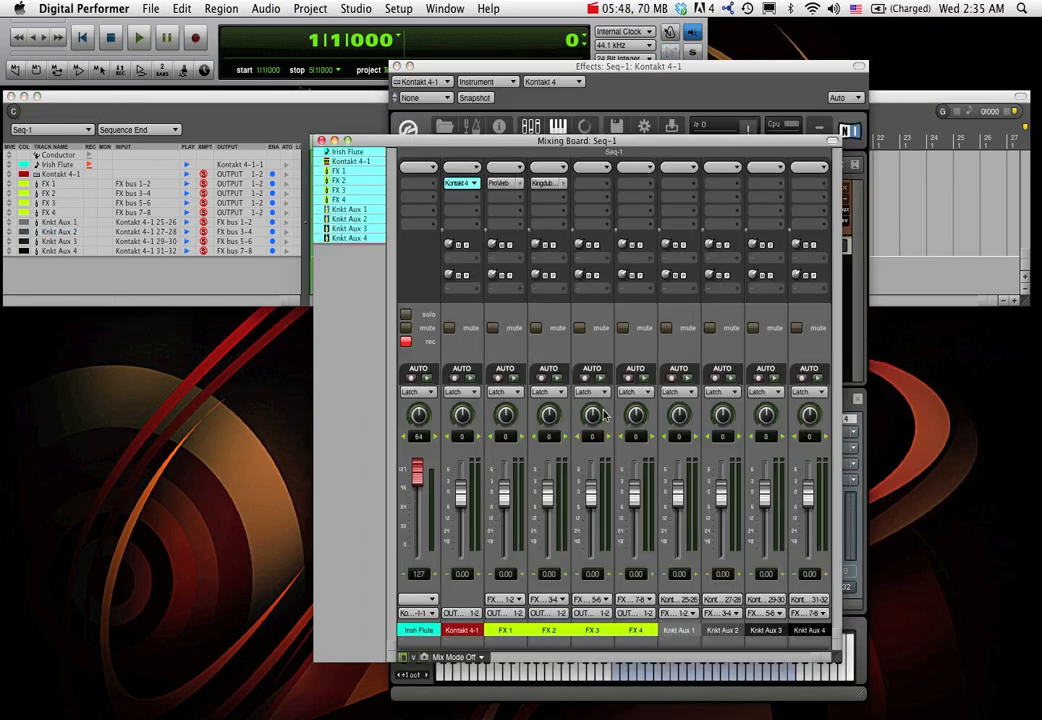
mouse_move(592, 390)
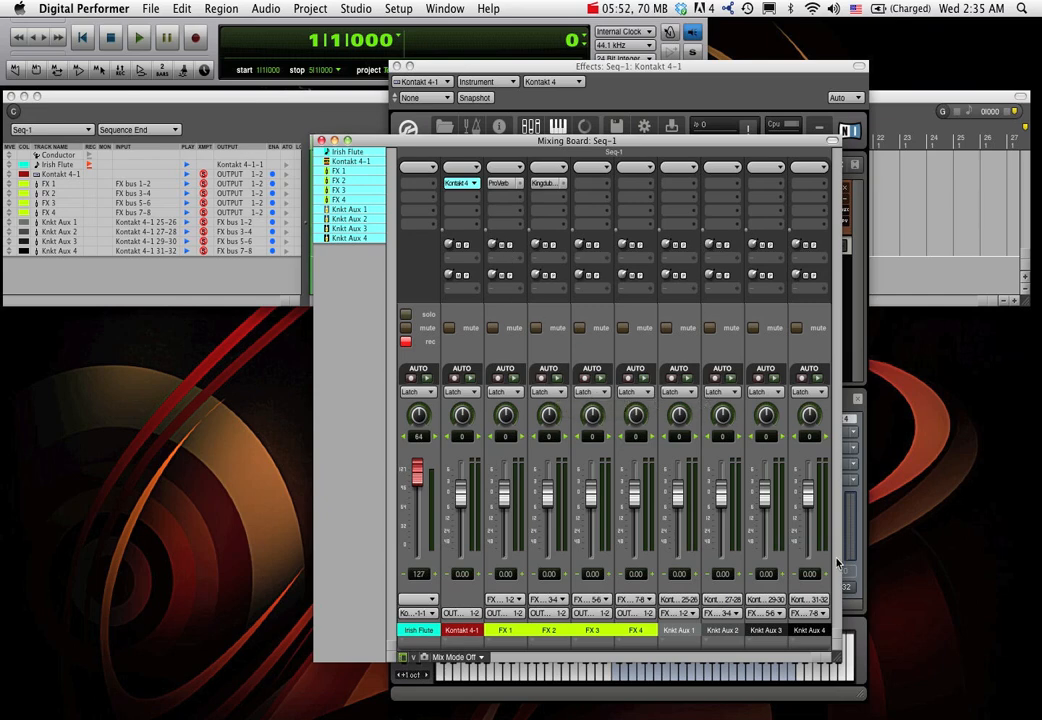
mouse_move(858, 582)
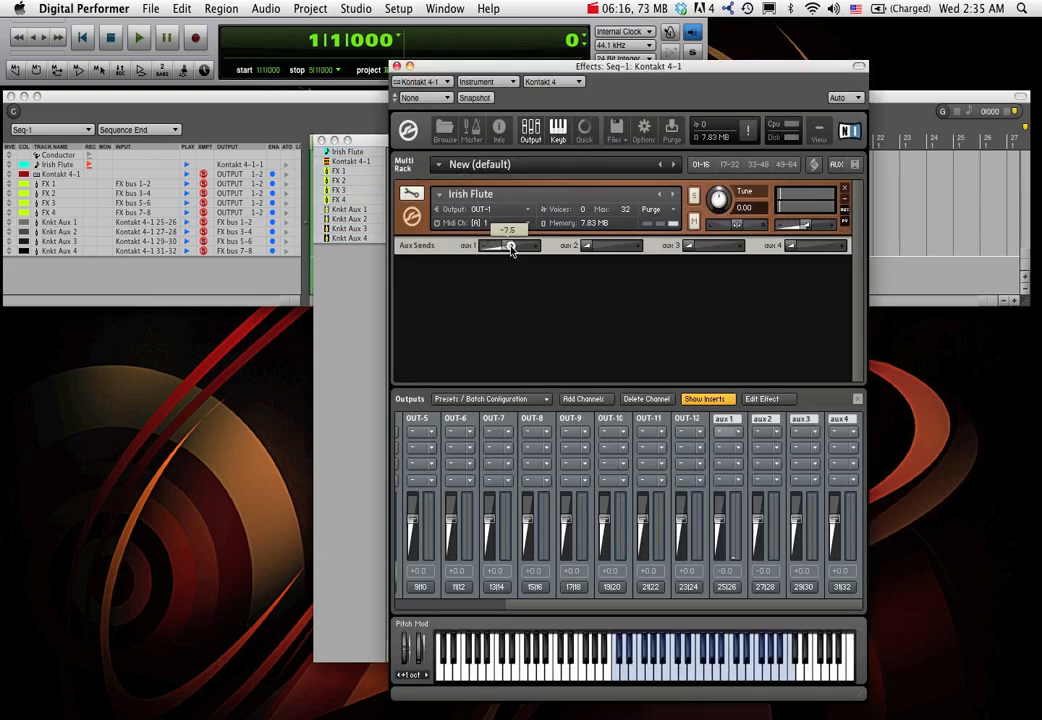
Raise two of the Irish Flute's aux send levels in Kontakt
drag(510, 246, 528, 248)
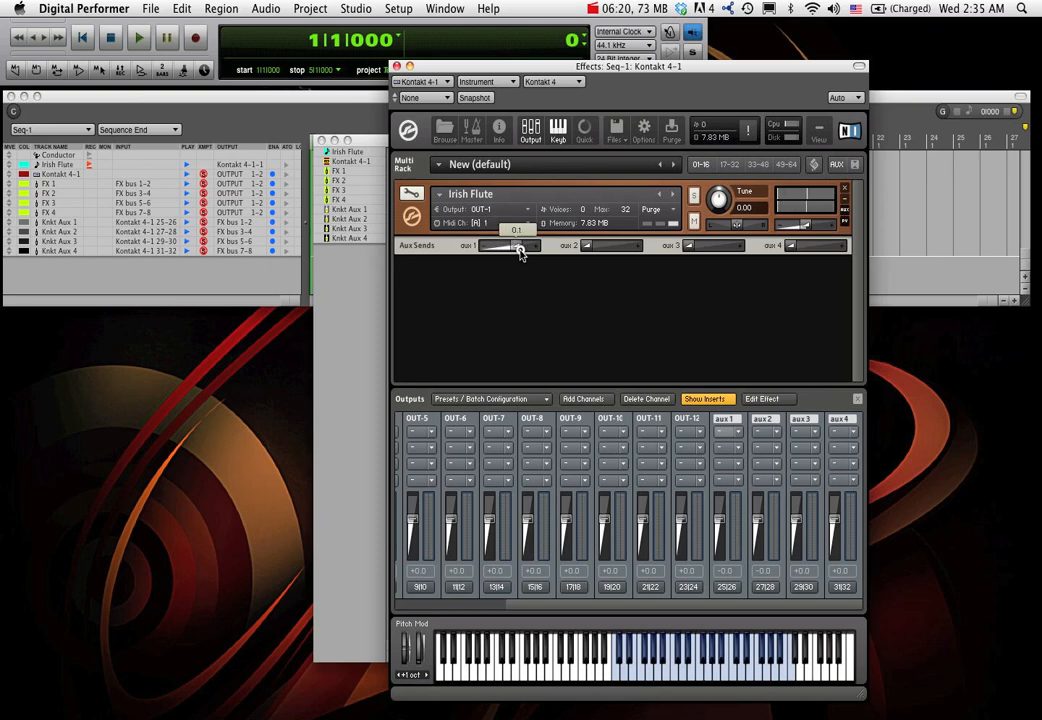
drag(518, 246, 528, 246)
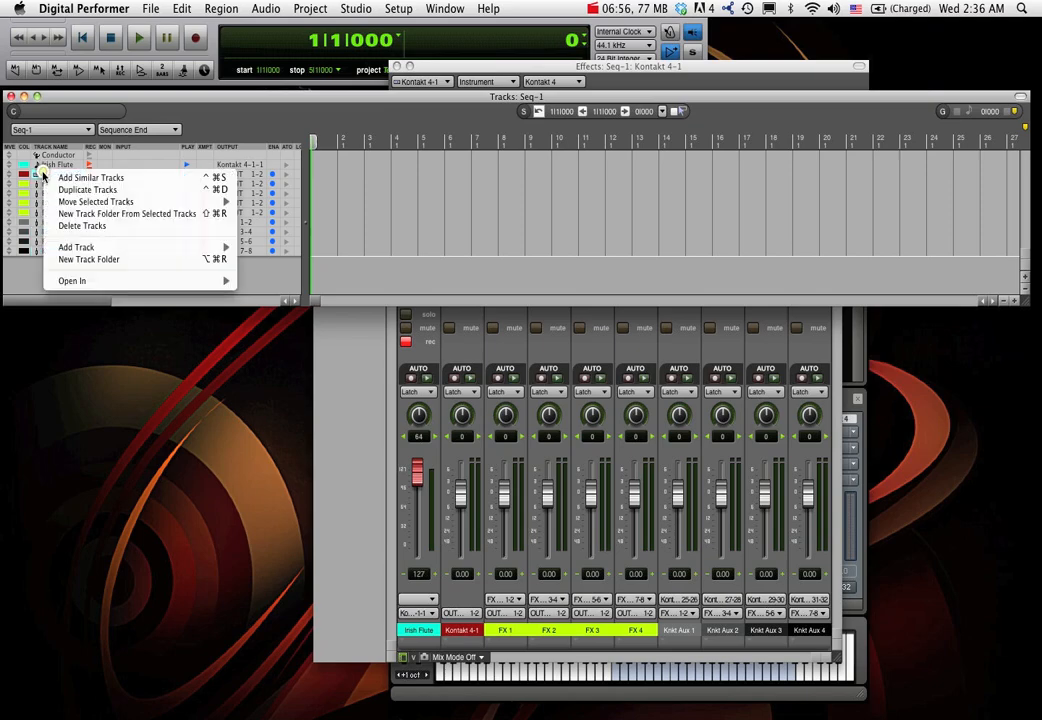
mouse_move(96, 200)
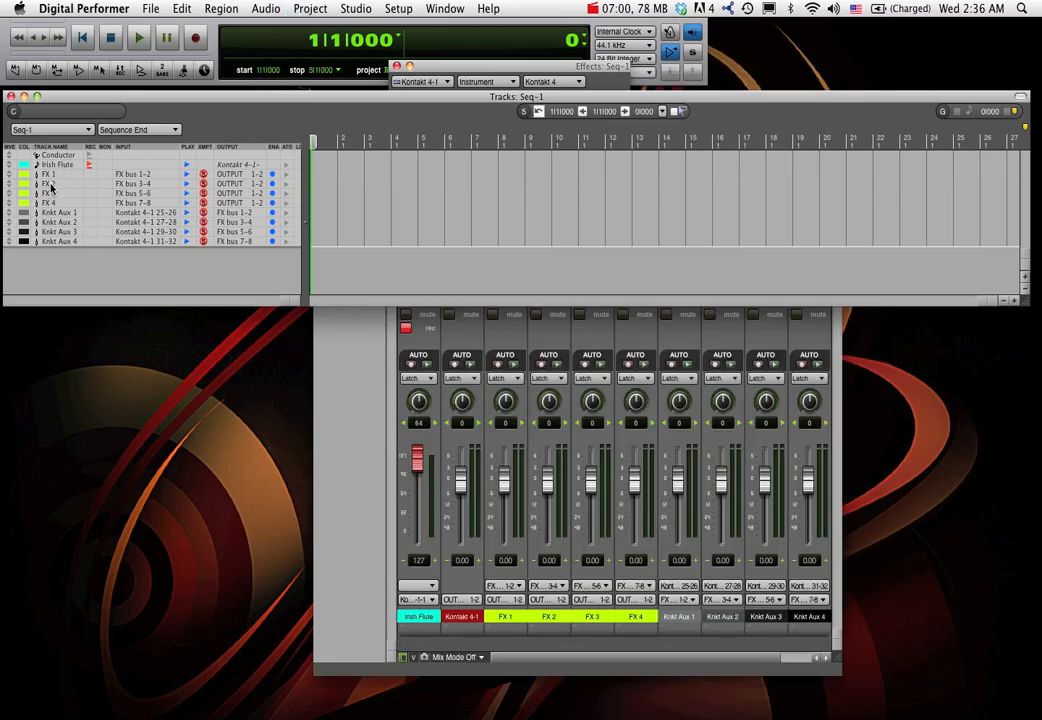
Move the four FX tracks into a new V-Rack
right_click(48, 202)
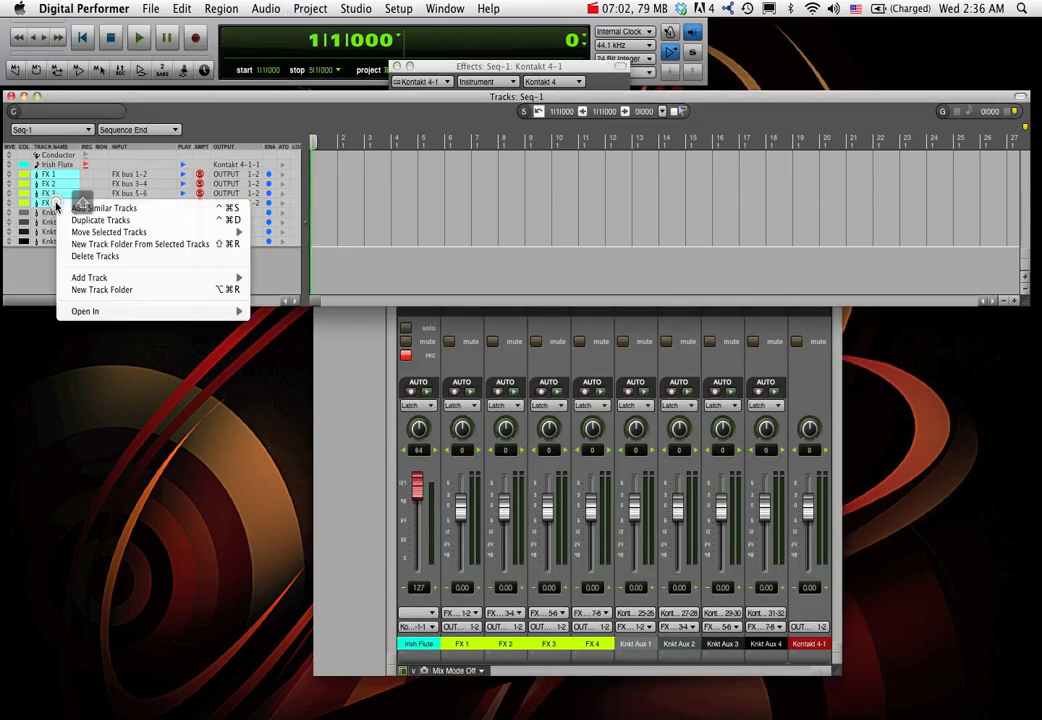
mouse_move(108, 232)
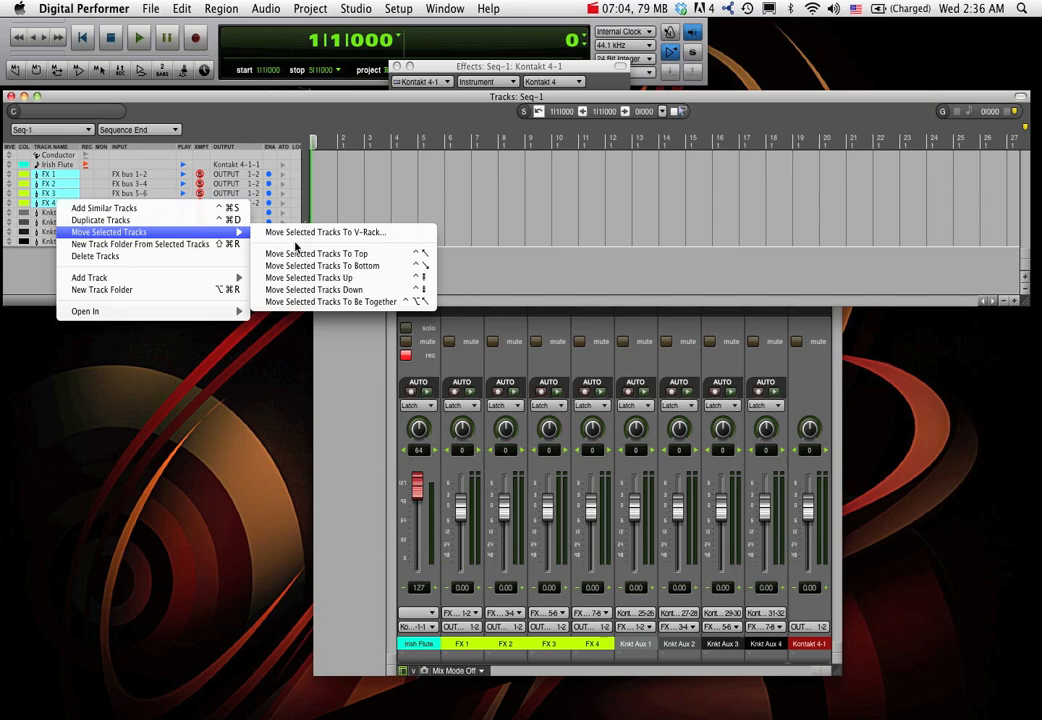
mouse_move(340, 232)
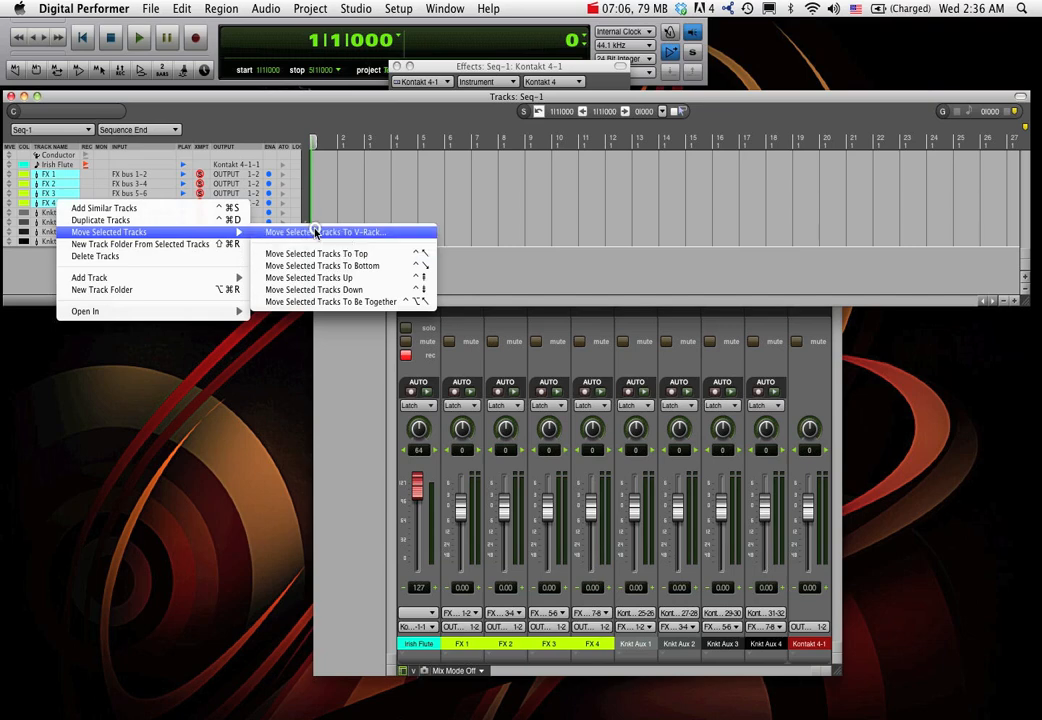
click(330, 232)
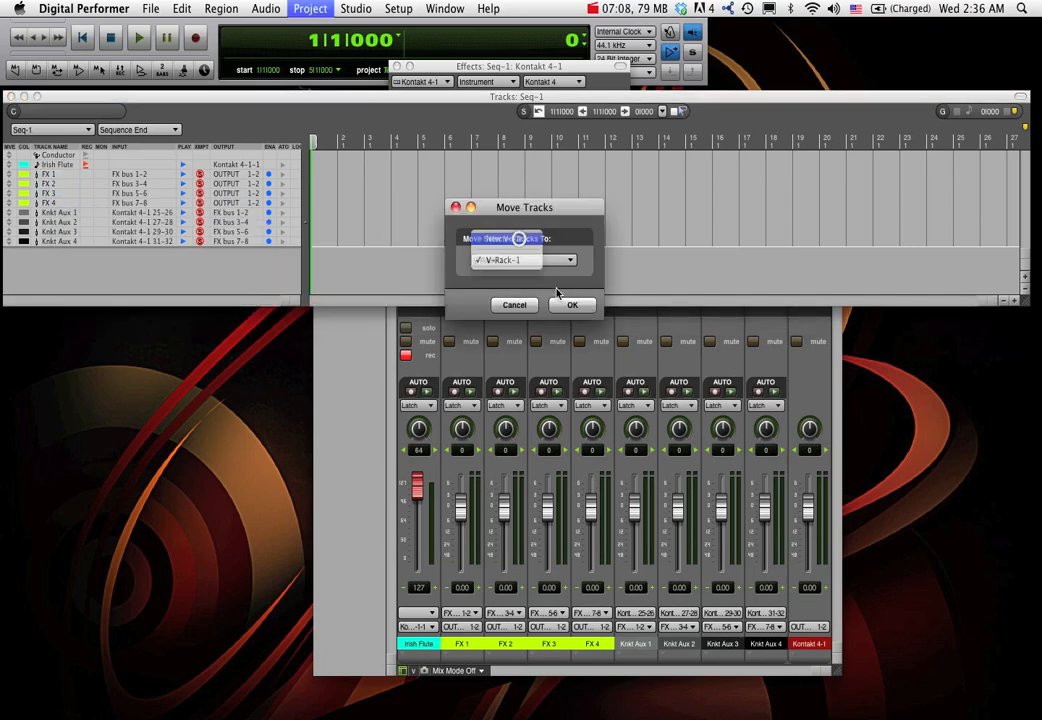
click(572, 304)
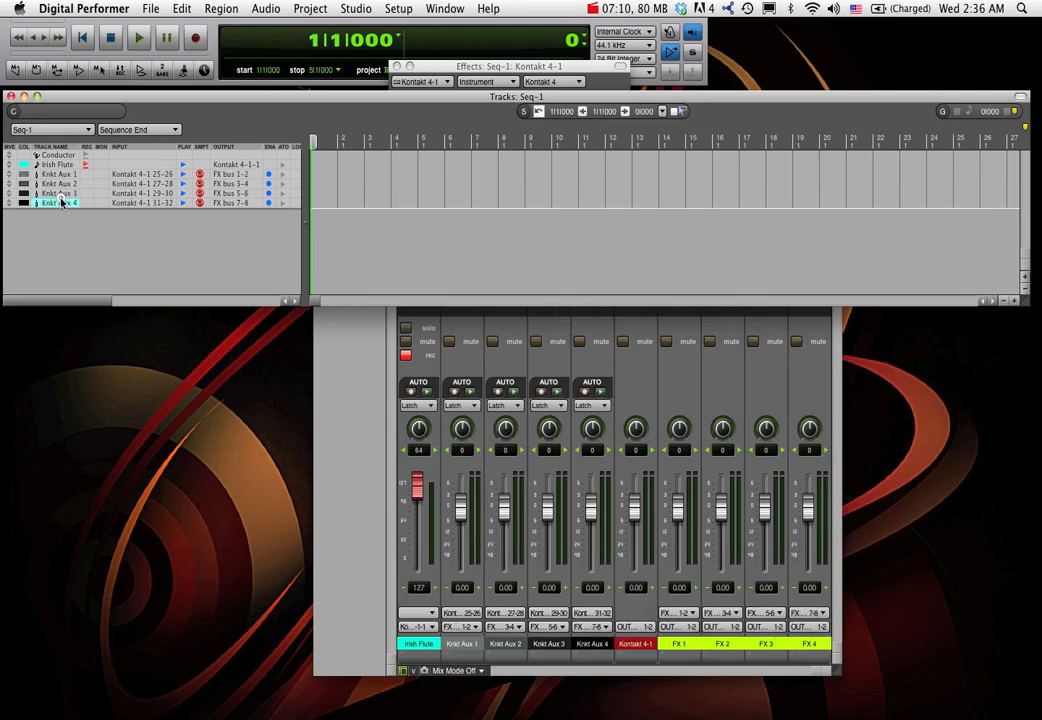
Move the four Knkt Aux tracks into their own new V-Rack
right_click(60, 202)
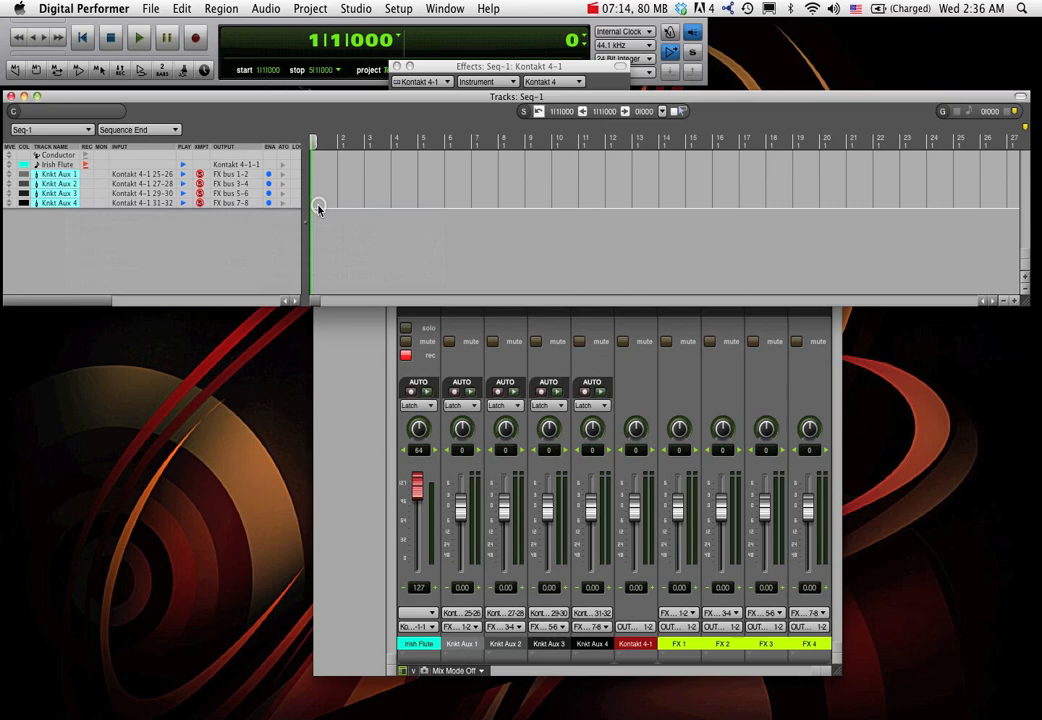
click(310, 8)
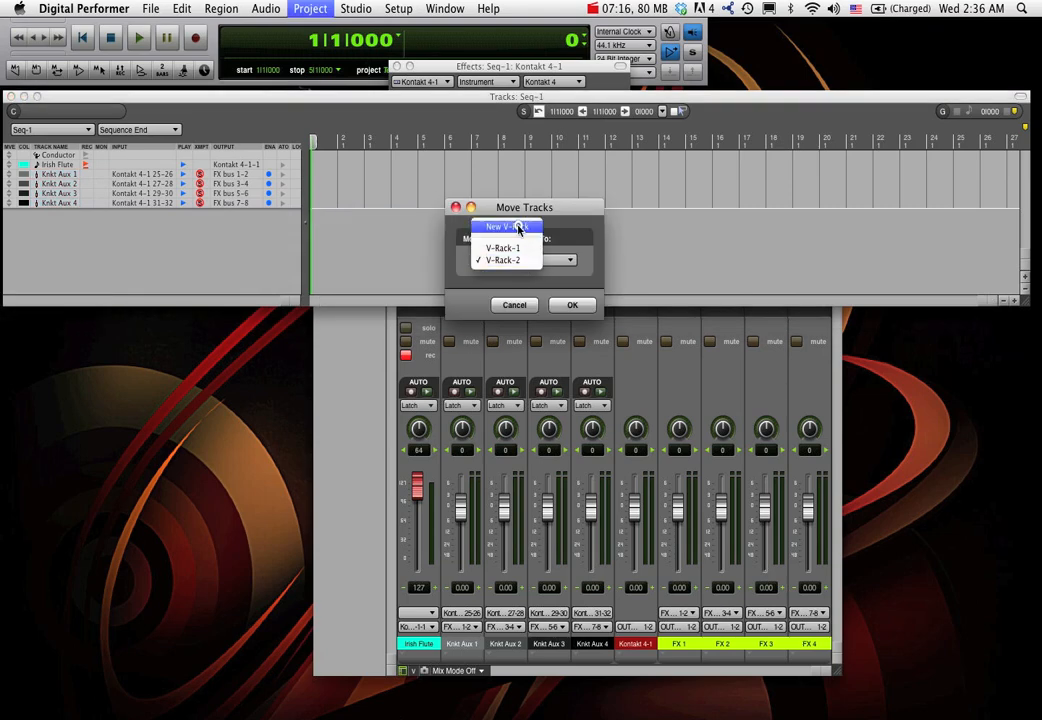
click(504, 226)
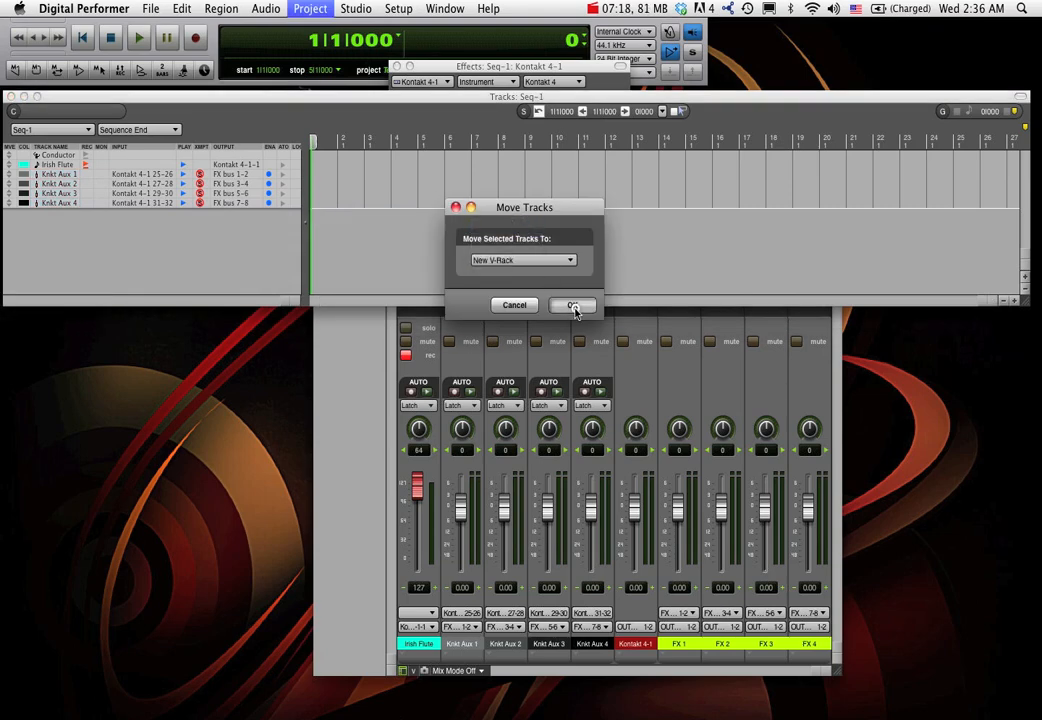
click(572, 304)
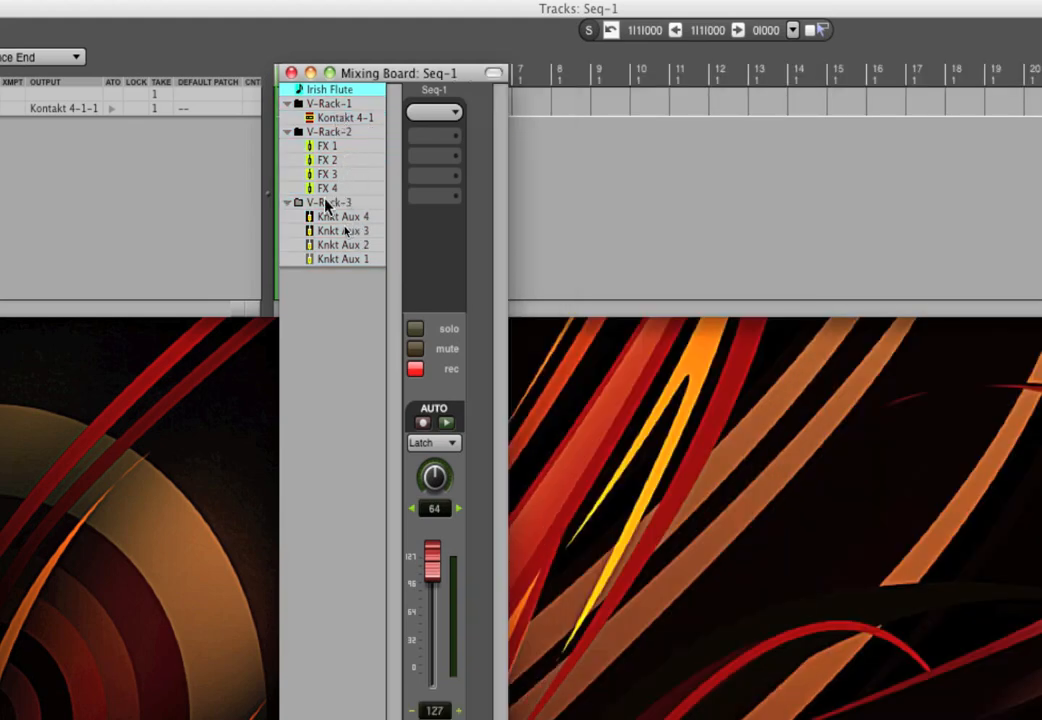
Expand the V-Rack folders to show the FX and Knkt Aux tracks inside
click(328, 202)
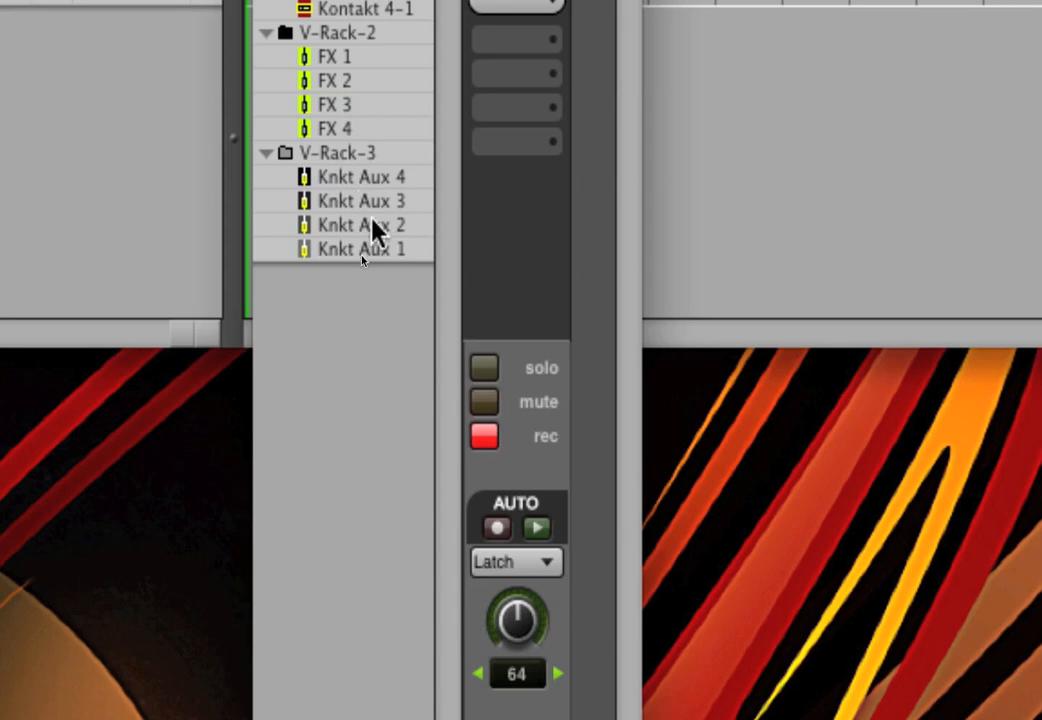
mouse_move(368, 278)
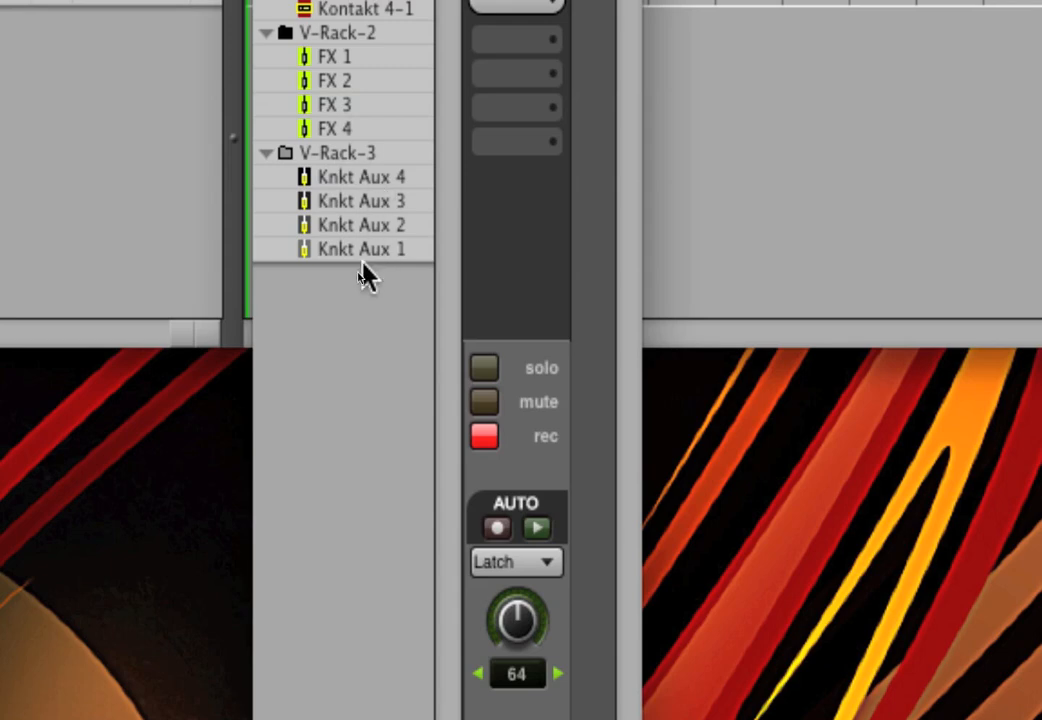